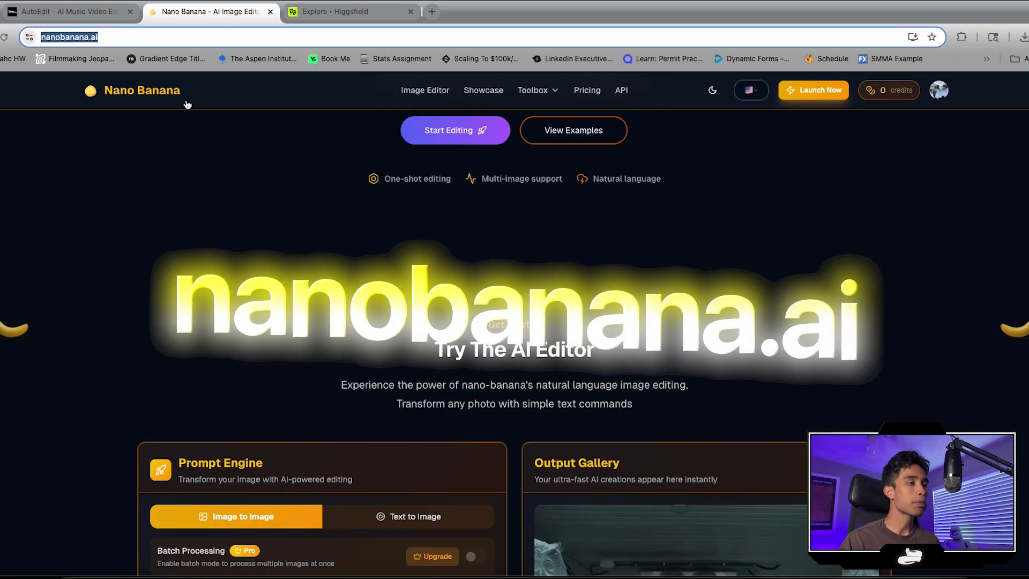
Step: Export a still frame of Drake in the freezer room and load it as Nano Banana's reference image
scroll("down", 3)
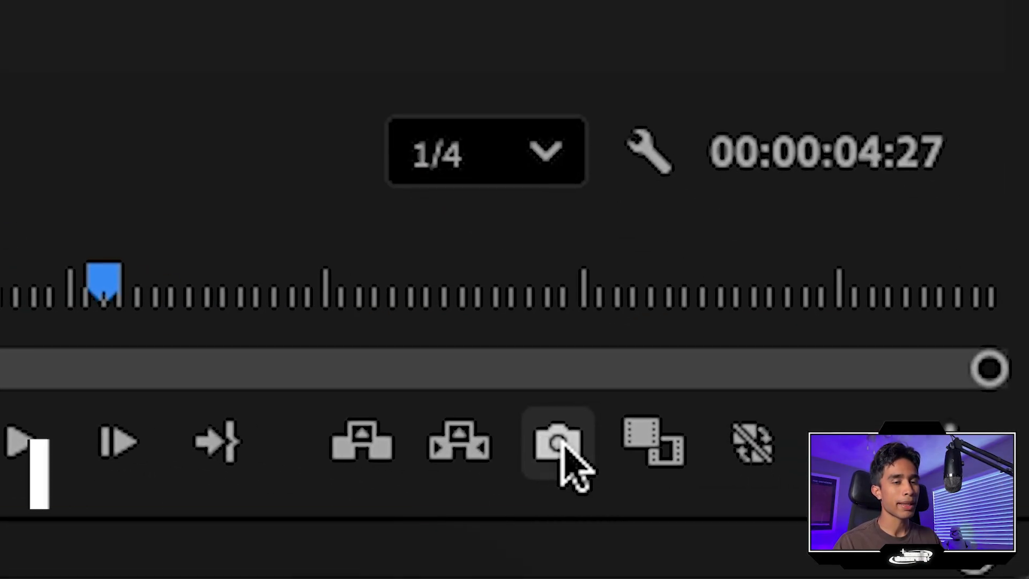
left_click(558, 440)
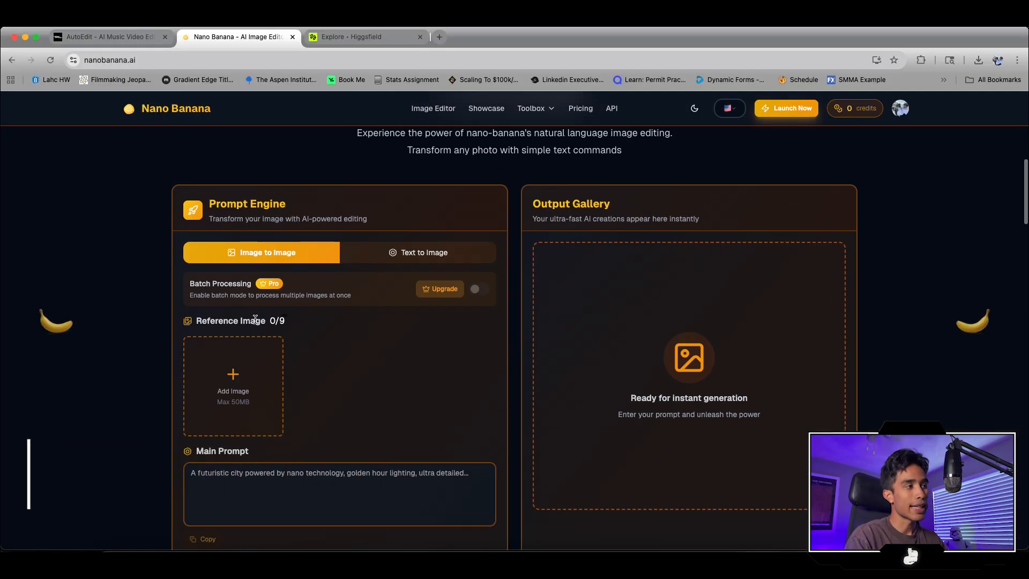
mouse_move(261, 375)
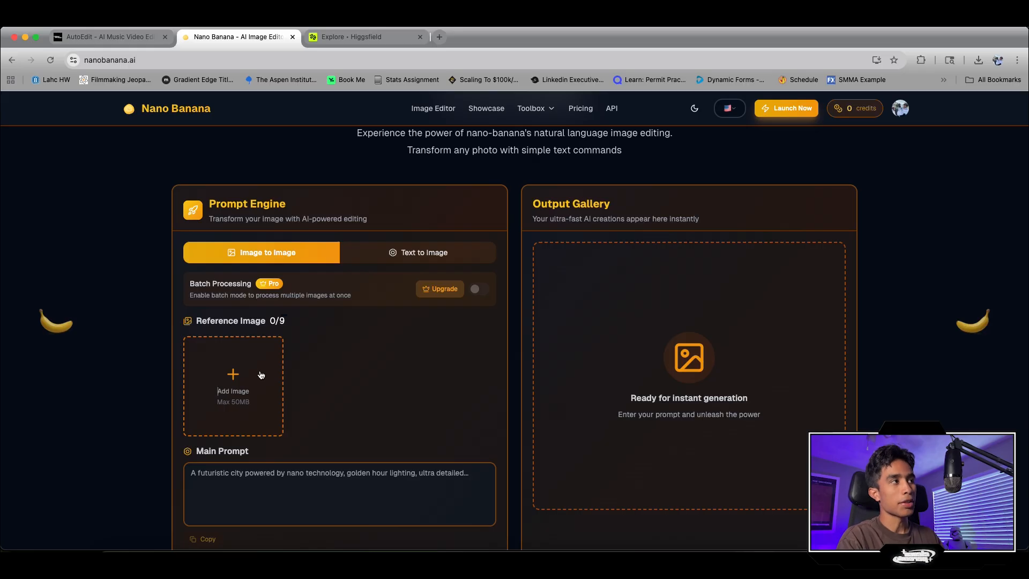
left_click(232, 374)
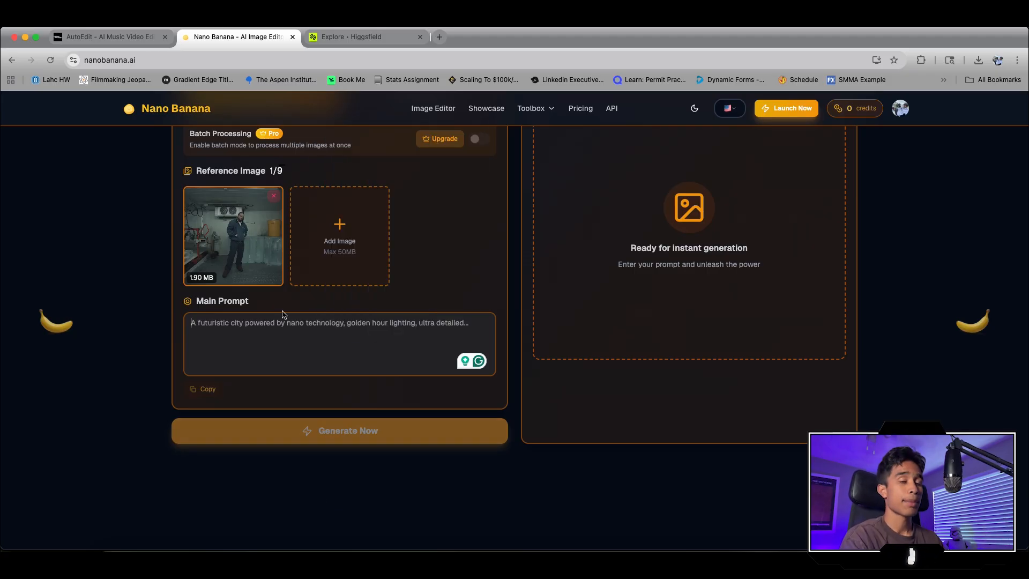
Step: Generate the still with the prompt 'Surround the person by giant ice sculpted owls' and download the result
type("Surround the person by giant ice sculpted owls,")
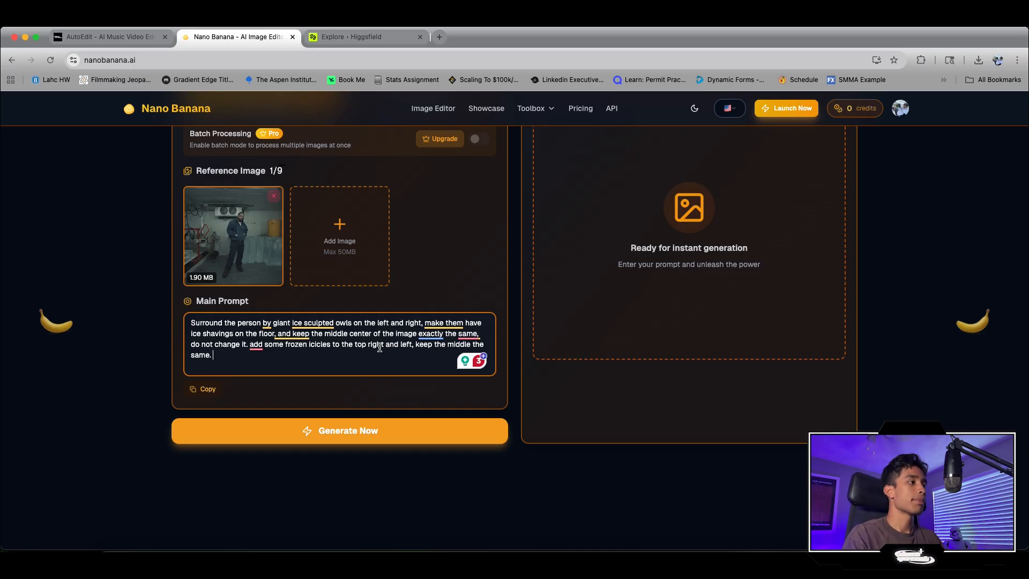
left_click(339, 431)
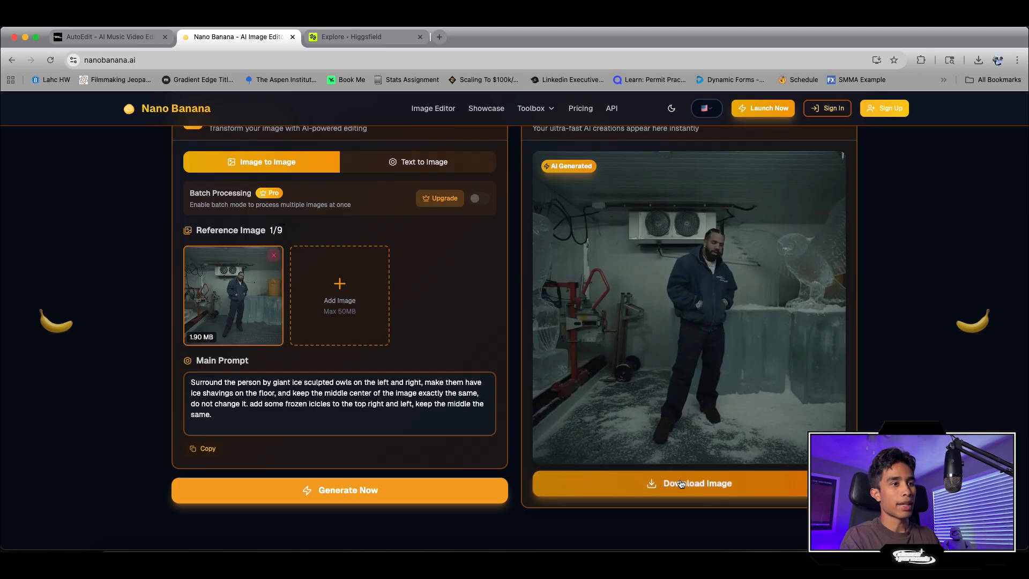
left_click(696, 483)
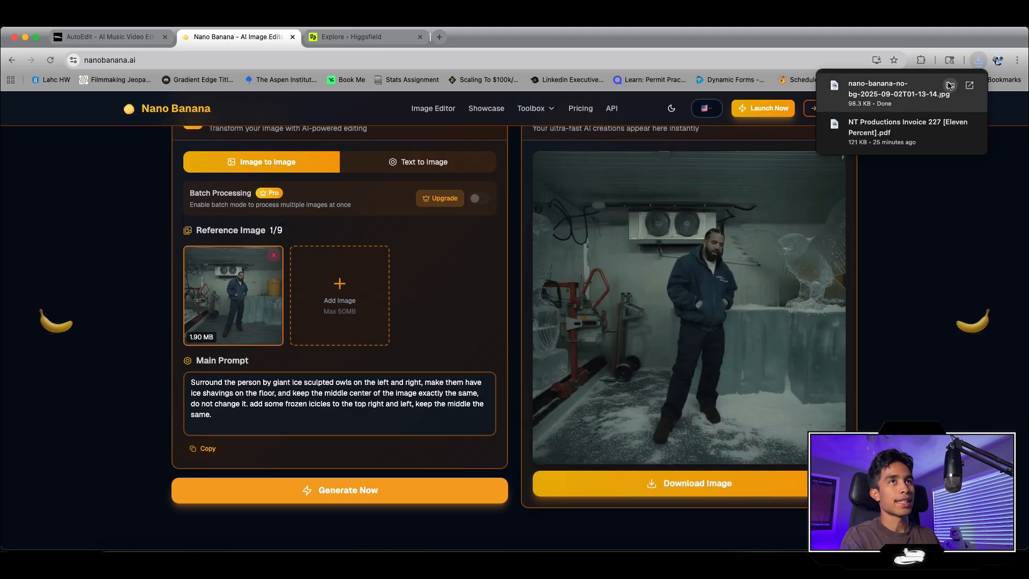
left_click(898, 89)
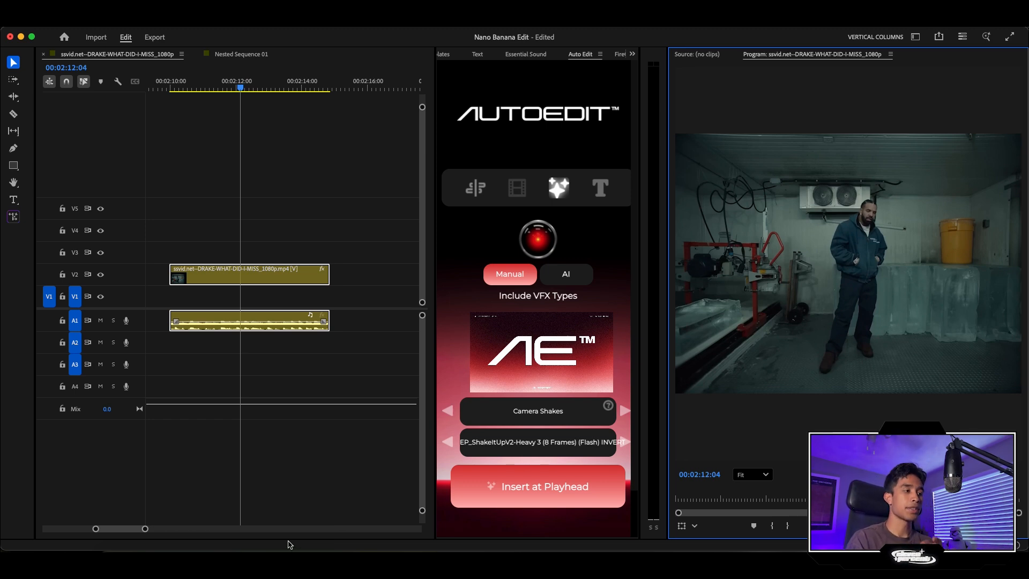
mouse_move(556, 549)
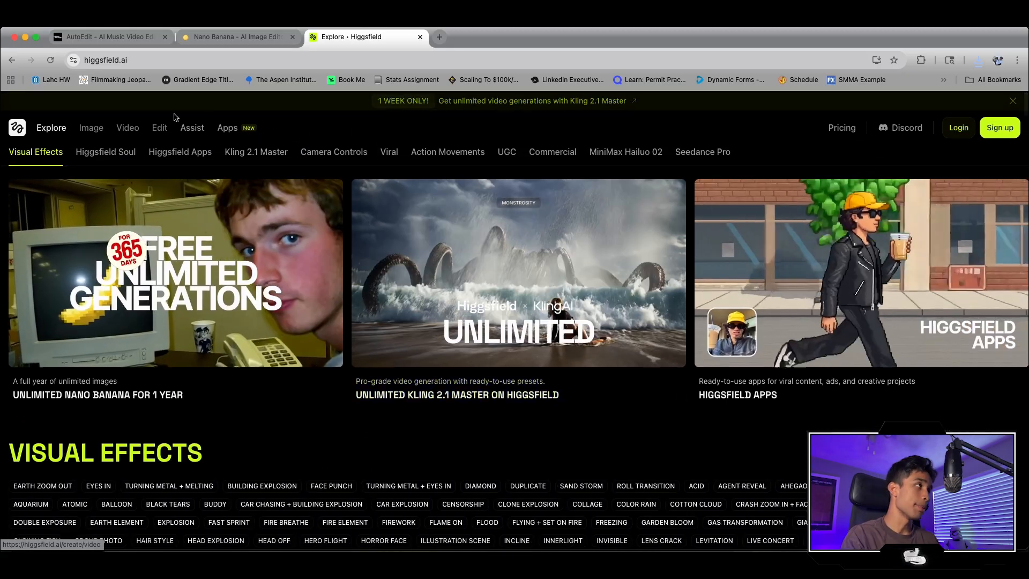
Step: Reach Higgsfield's Create Video page from the Video menu
left_click(127, 128)
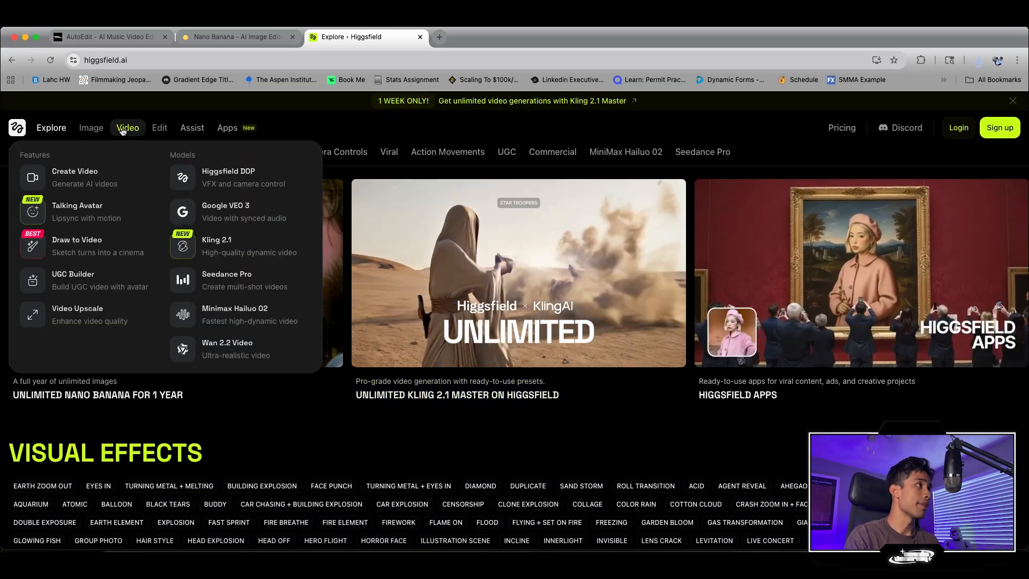
left_click(74, 176)
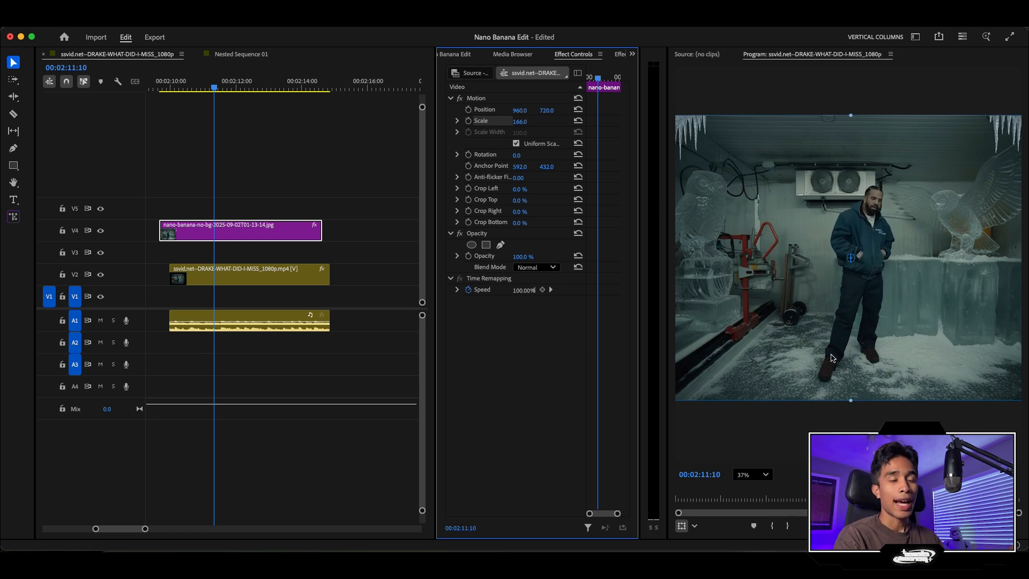
mouse_move(857, 355)
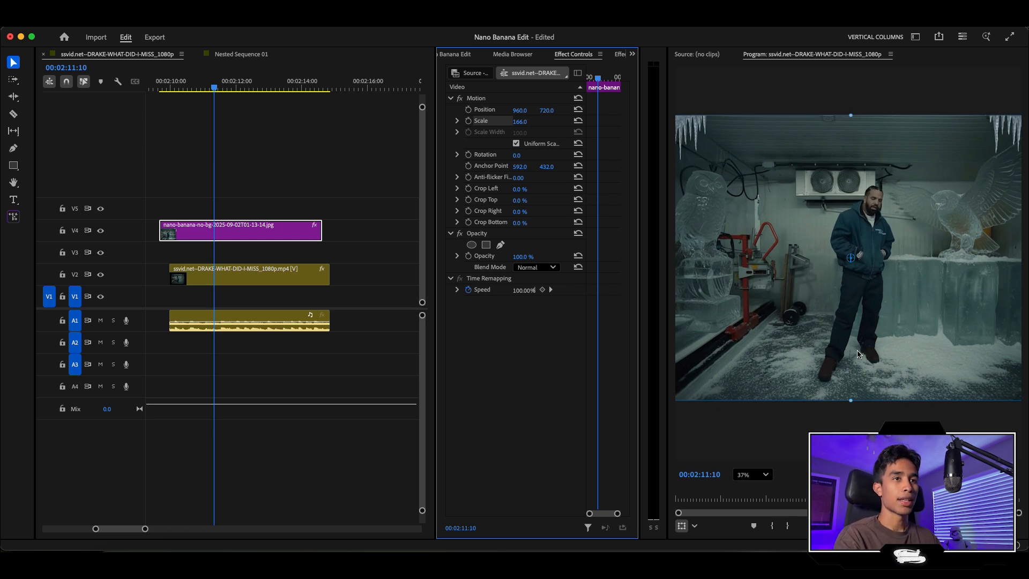
mouse_move(870, 359)
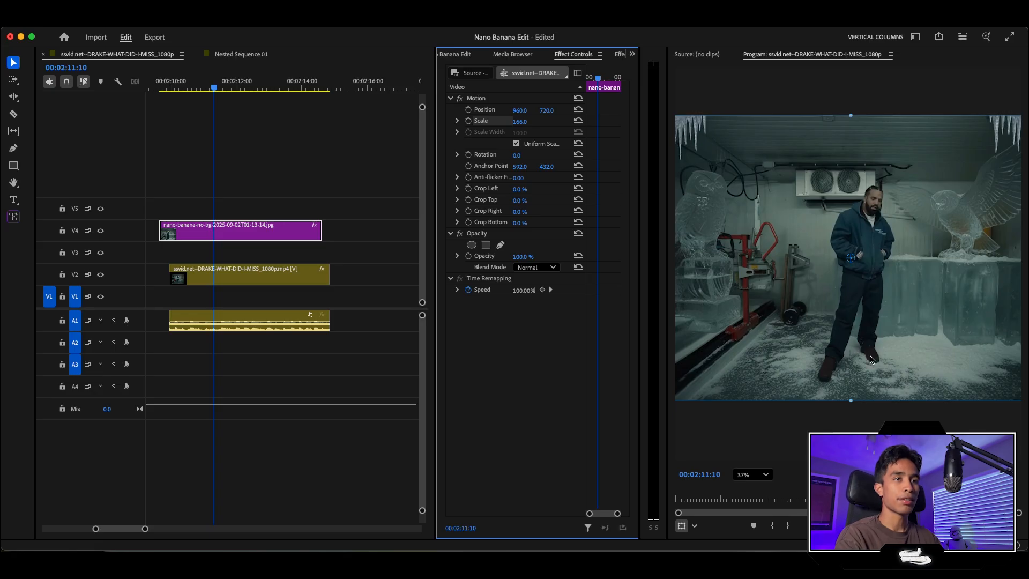
mouse_move(825, 356)
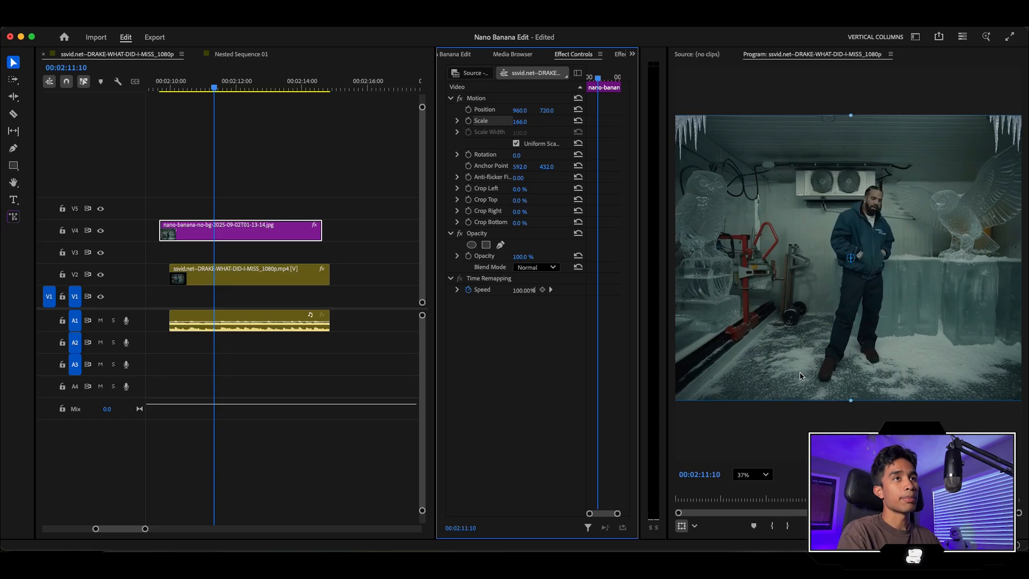
Step: Scale the twin-owl image to about 160% over the Drake clip and adjust its opacity
left_click(207, 236)
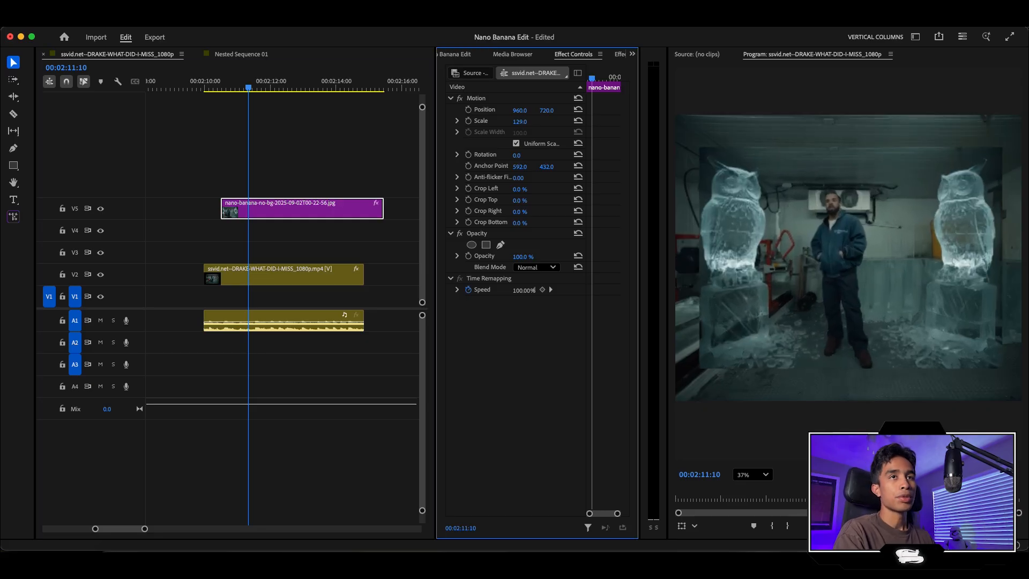
left_click(519, 121)
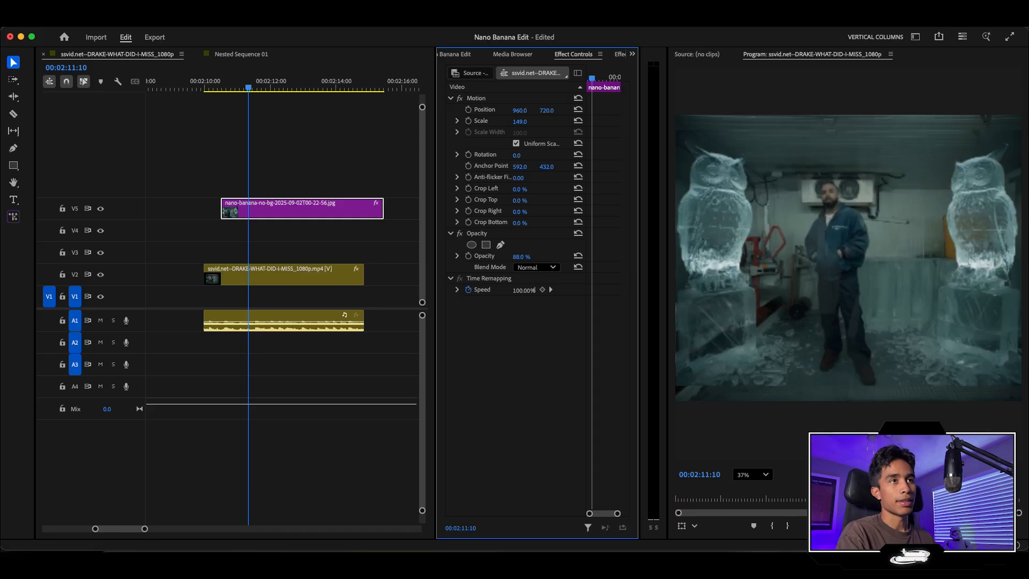
left_click(521, 256)
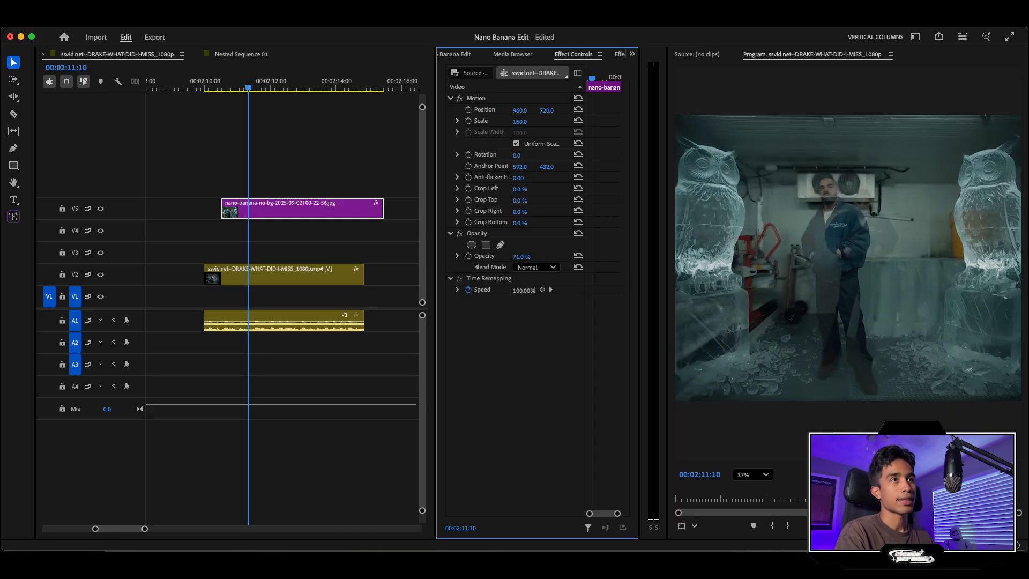
left_click(520, 121)
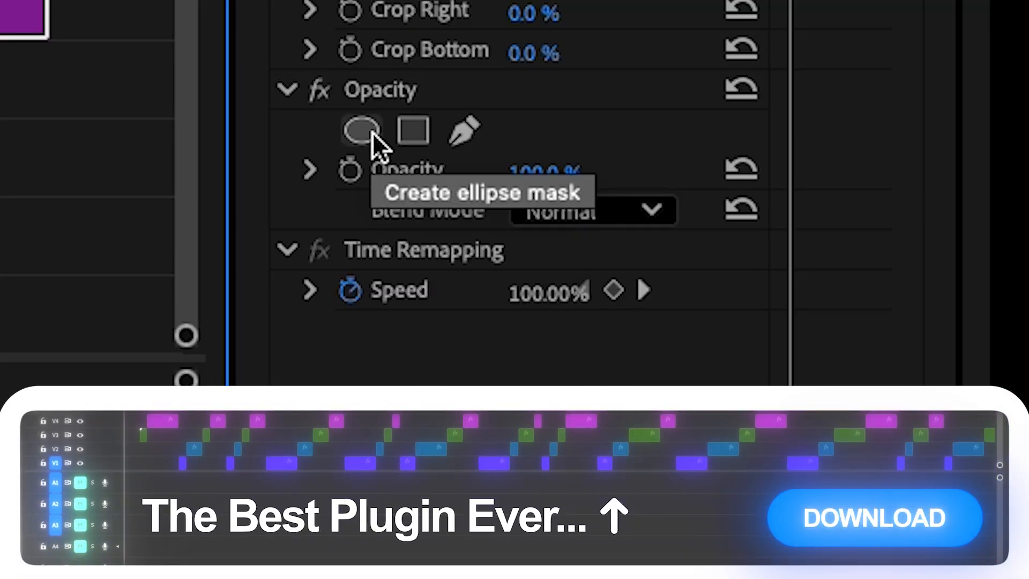
Step: Add an inverted ellipse mask so Drake shows through the owl image and move it down to V3
left_click(361, 131)
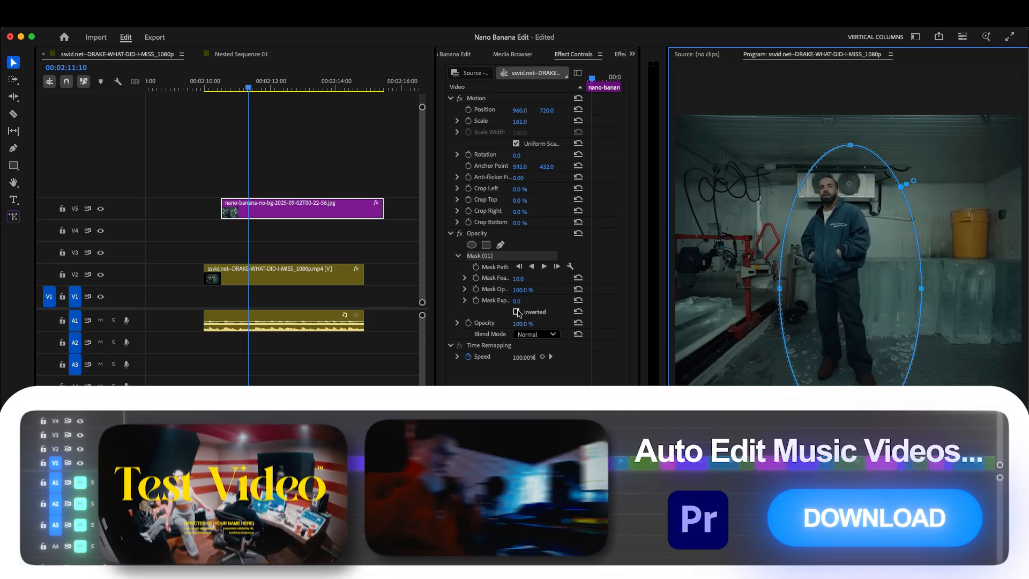
left_click(516, 312)
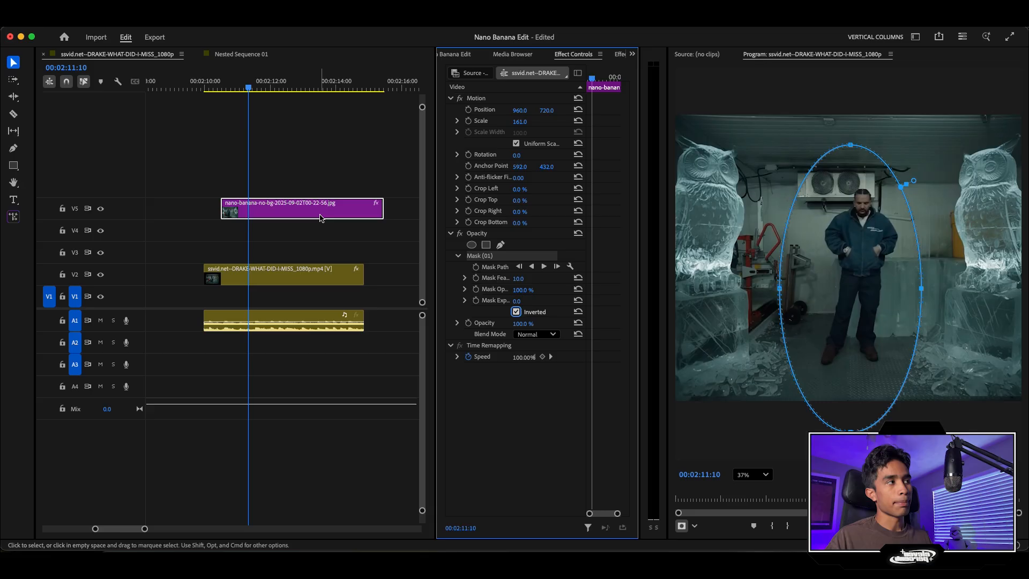
left_click_drag(282, 209, 322, 229)
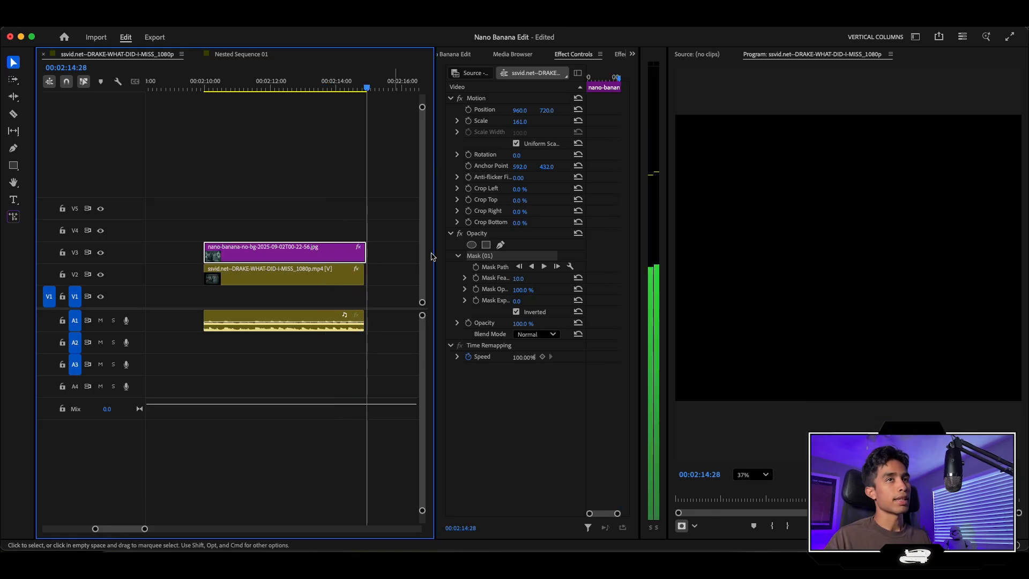
left_click(321, 80)
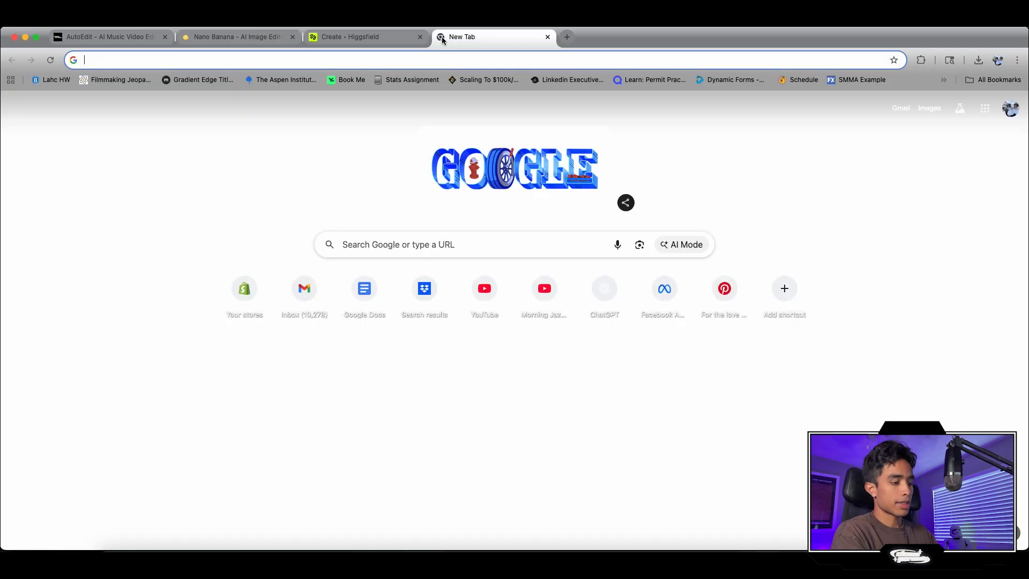
Step: Load the YouTube snow overlay URL (watch?v=RVBZtpiKbLk) and search for a snow overlay
type("youtube.com/watch?v=RVBZtpiKbLk&ab_channel=EditCity")
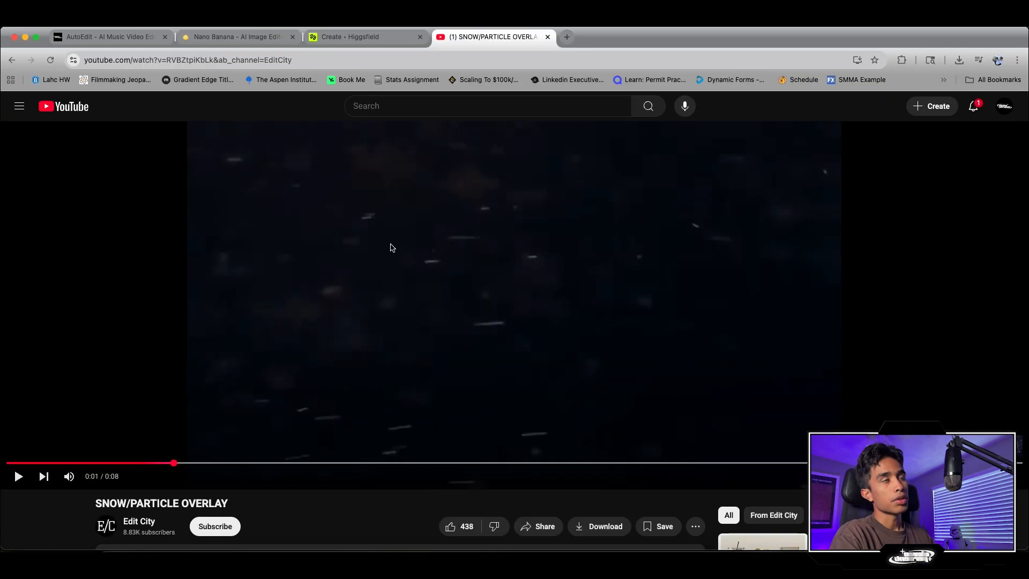
type("sn")
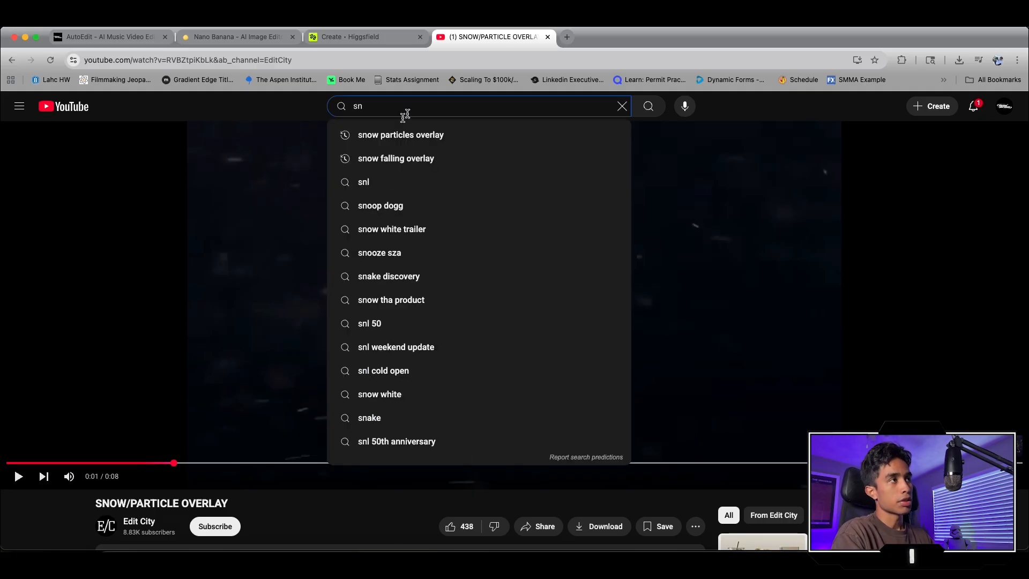
left_click(400, 135)
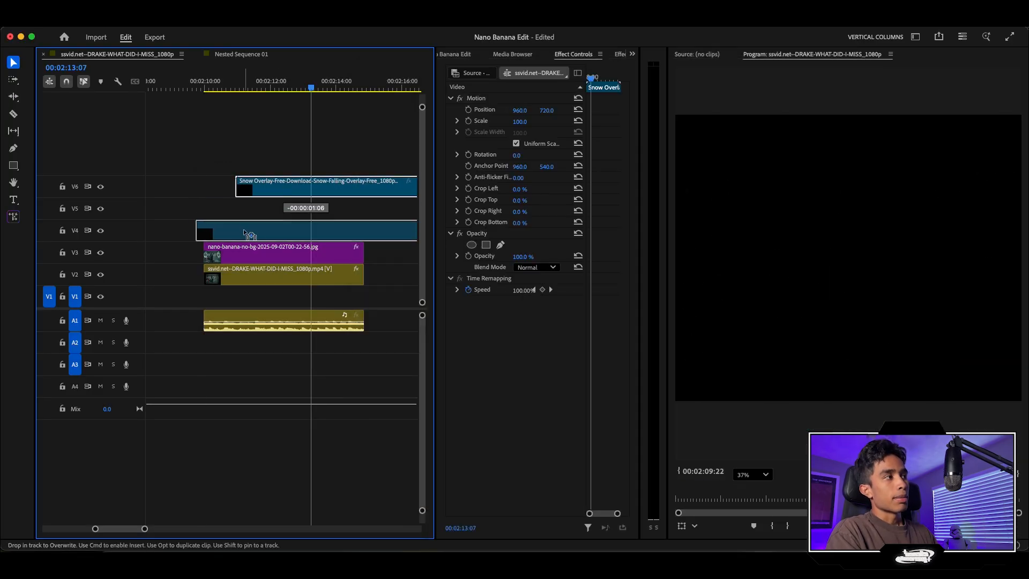
Step: Set the snow overlay's blend mode to Screen so only the snowflakes show over the scene
left_click(536, 267)
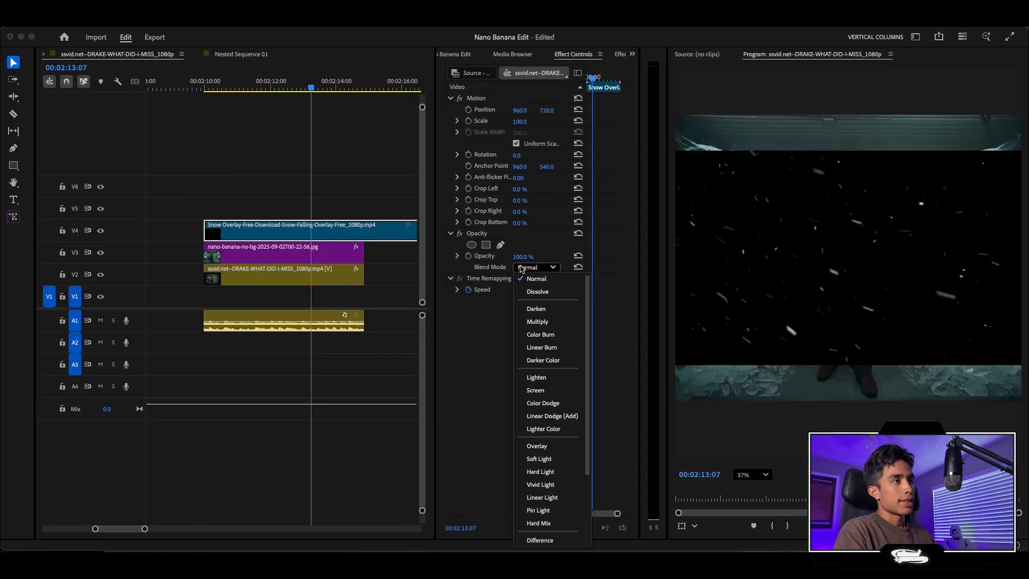
left_click(535, 390)
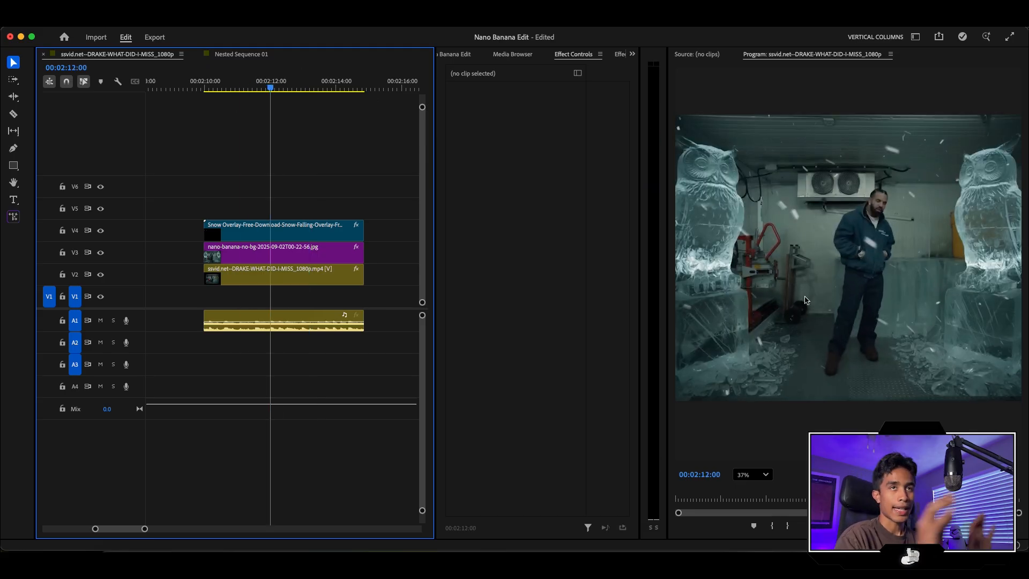
mouse_move(532, 163)
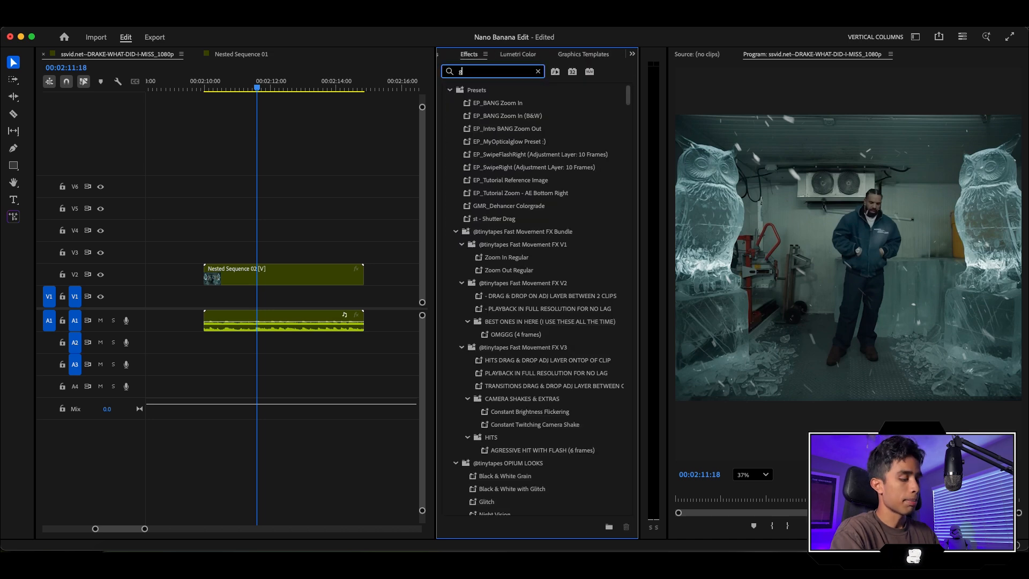
Step: Apply the S_Grunge effect with its icy preset to Nested Sequence 02
type("grung")
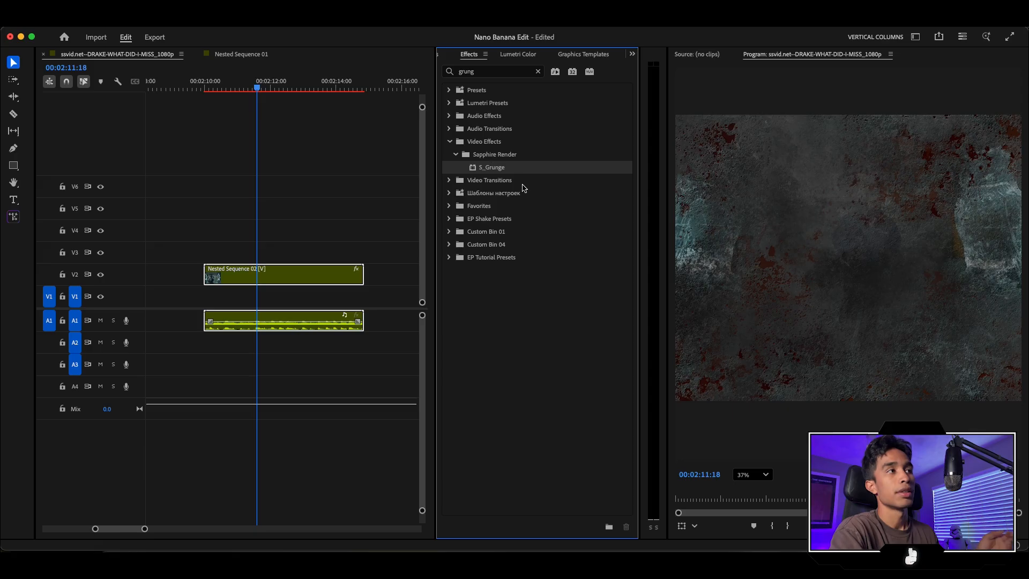
left_click(517, 54)
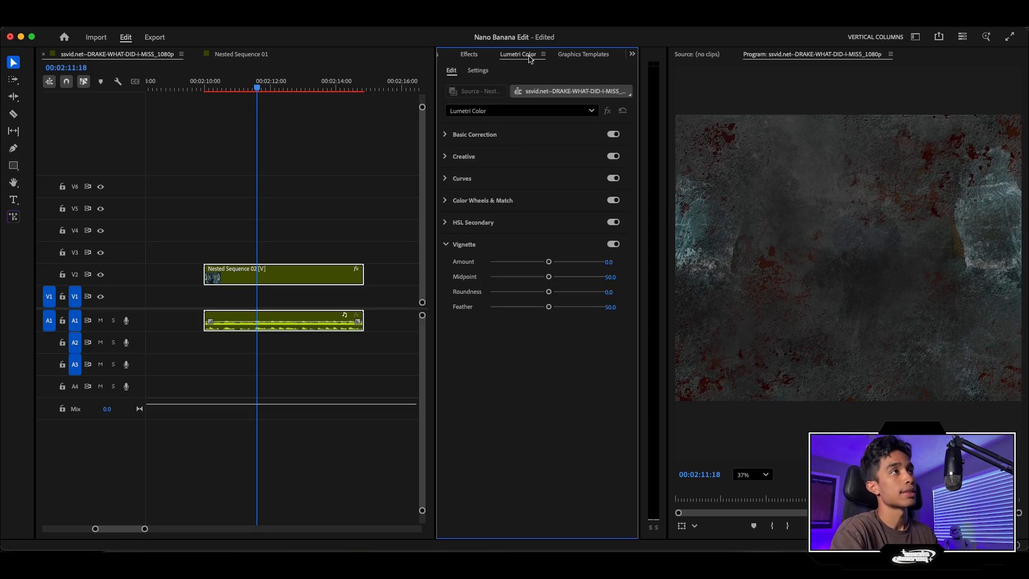
left_click(478, 54)
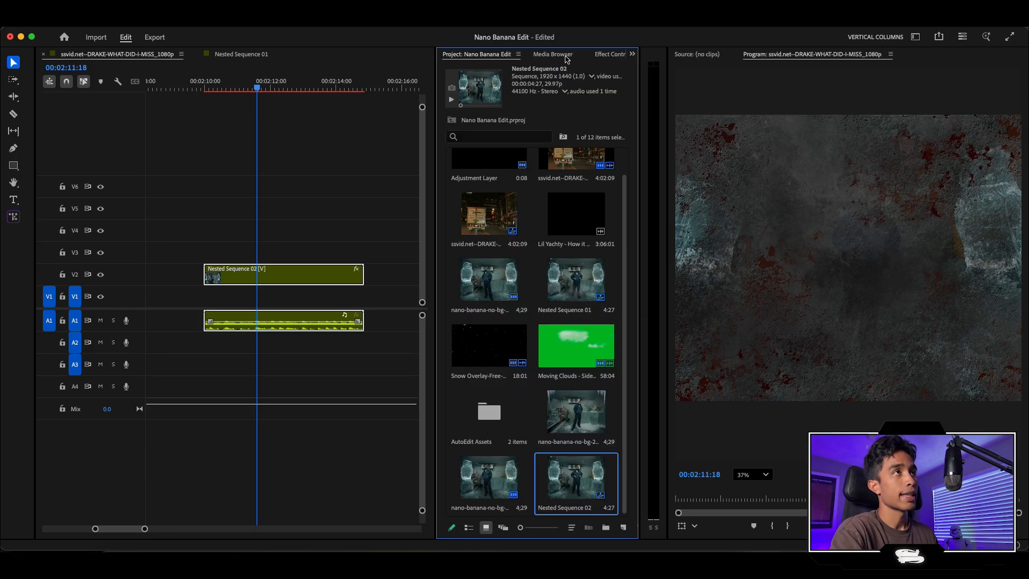
left_click(572, 53)
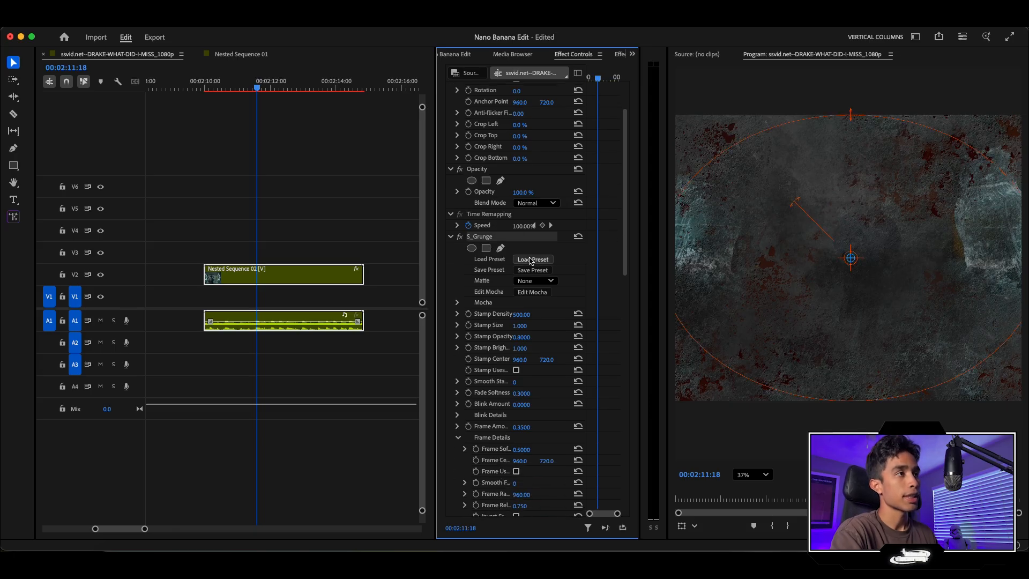
left_click(532, 258)
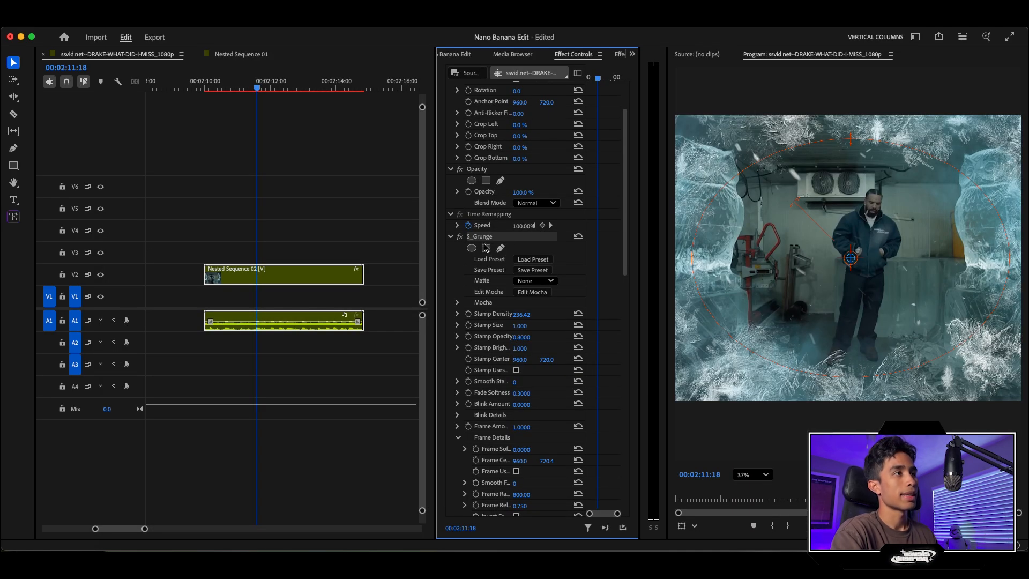
Step: Lower the grunge Stamp Density and keyframe it so the icy border changes over the clip
left_click(518, 325)
type("0.700")
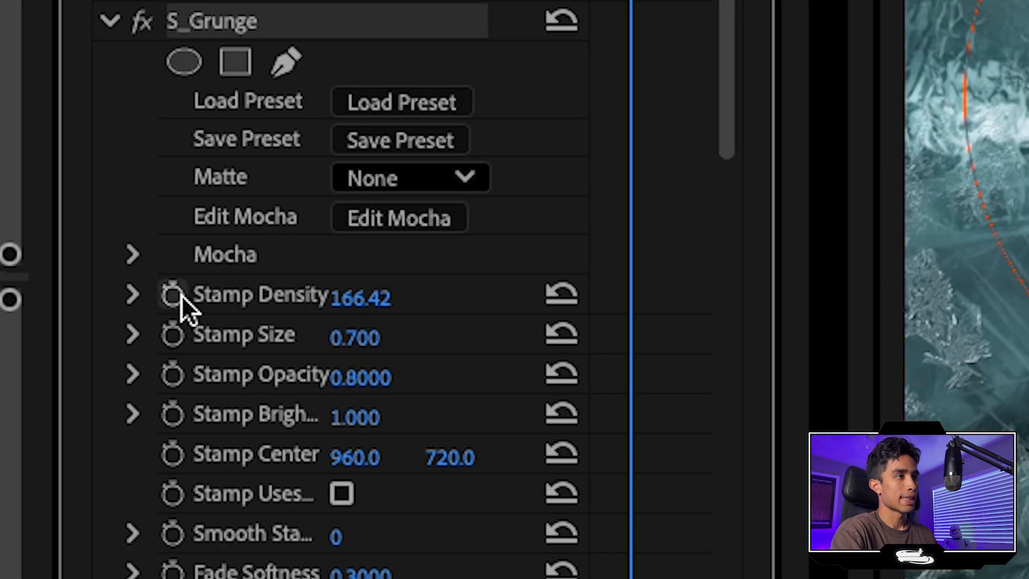
left_click(173, 294)
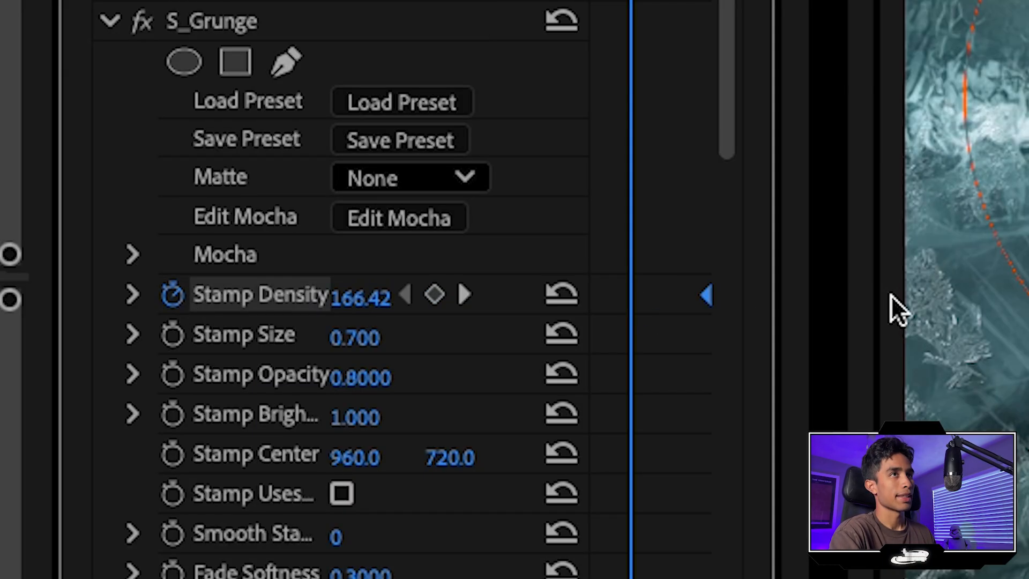
mouse_move(361, 318)
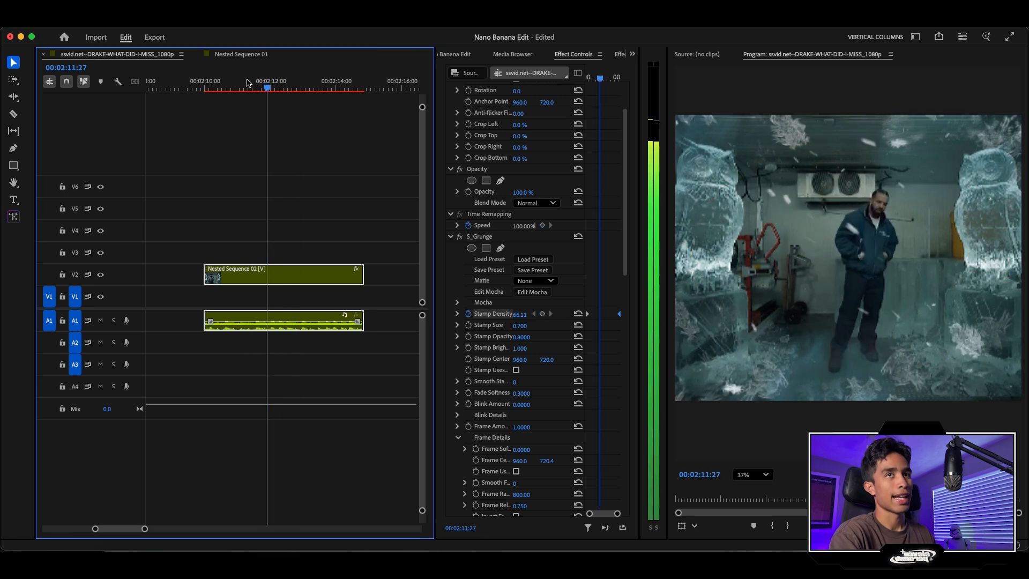
left_click(328, 89)
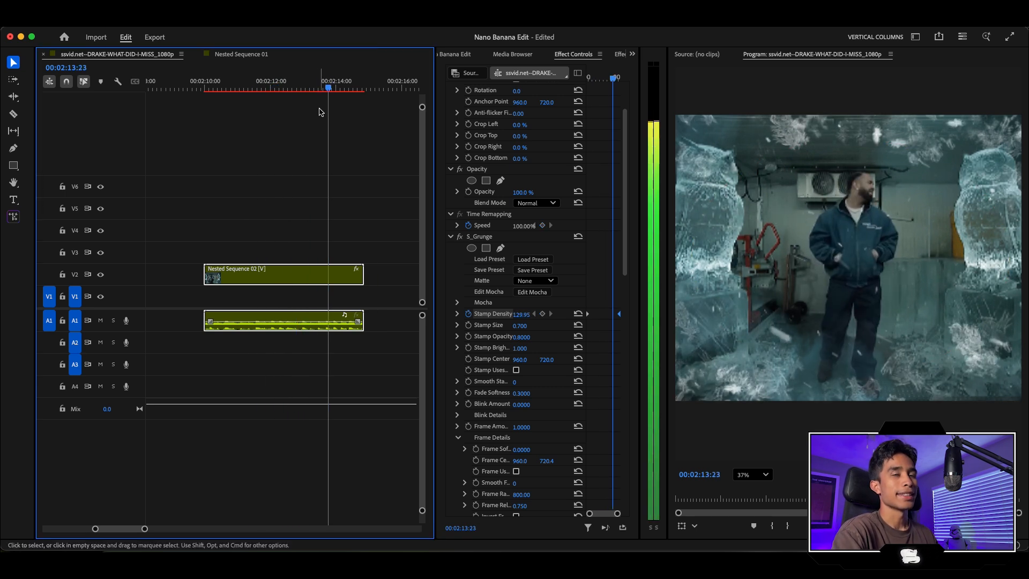
left_click(312, 88)
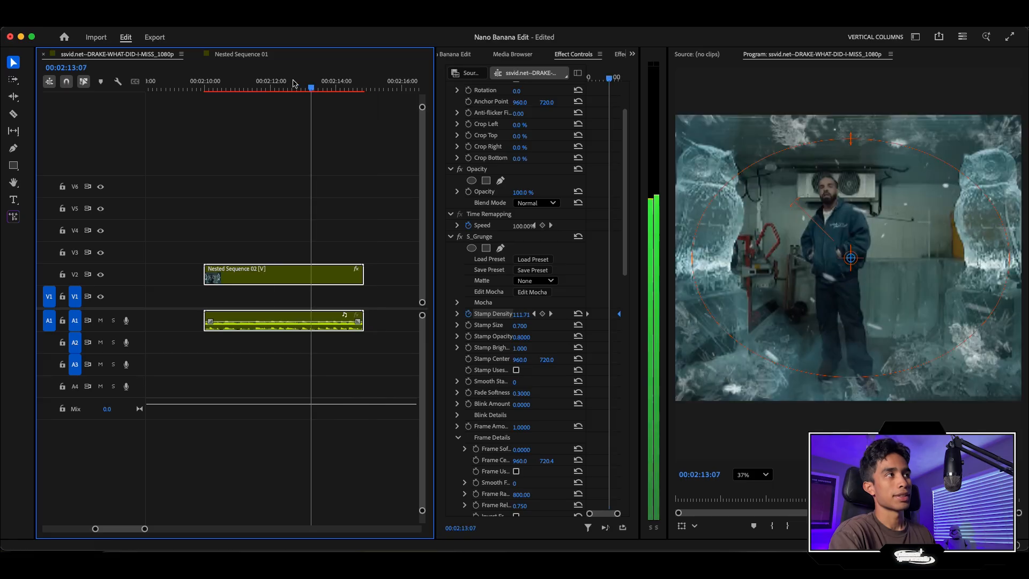
left_click(581, 53)
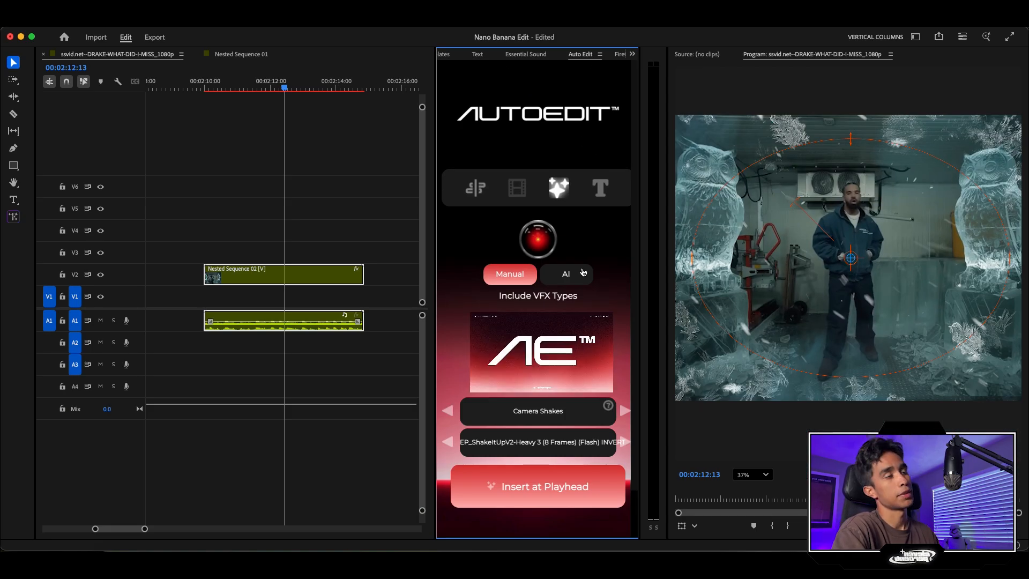
Step: Insert ShakeItUp camera-shake clips at several beats above the owl clip from the AutoEdit panel
left_click(536, 487)
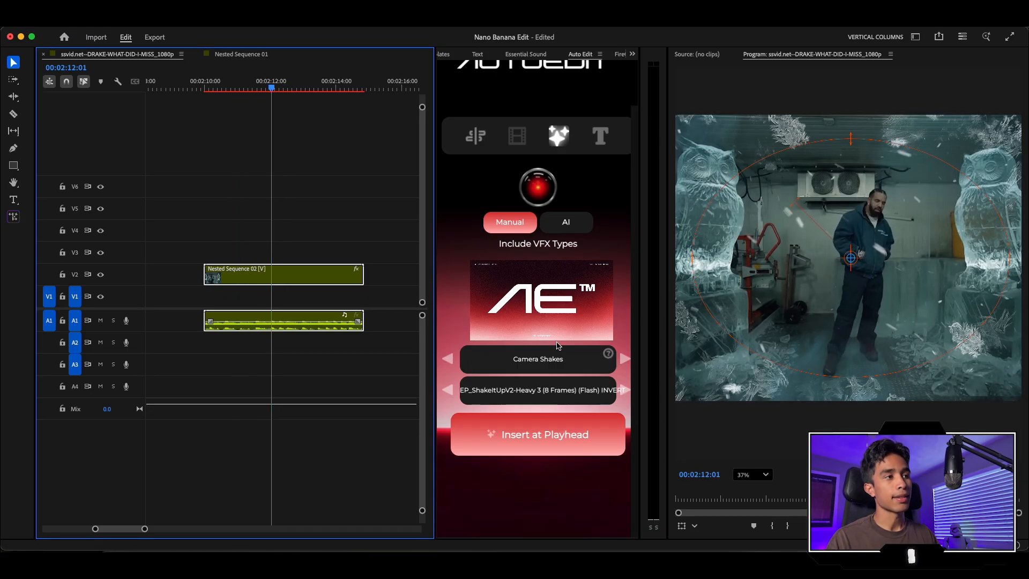
left_click(537, 434)
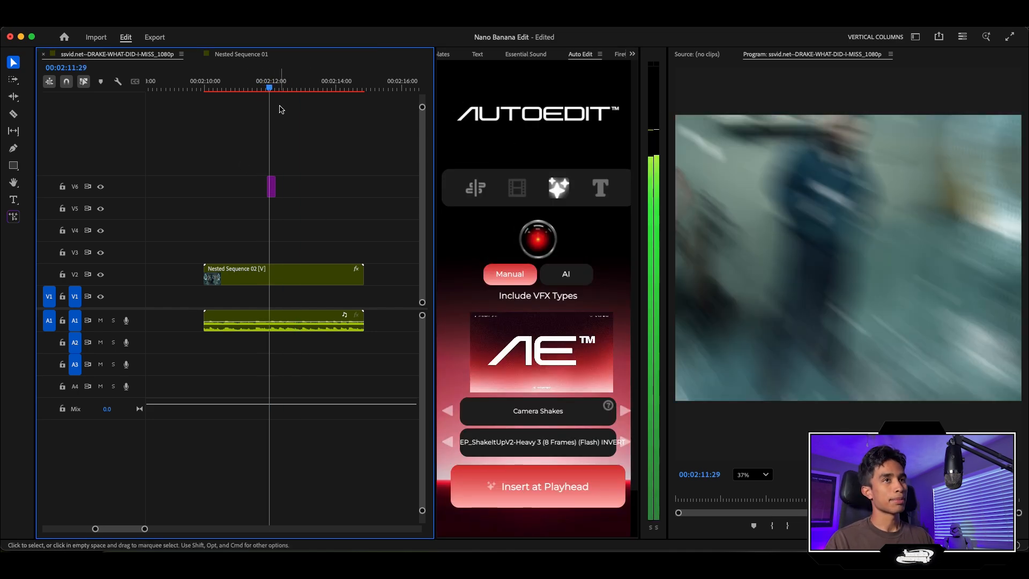
left_click(624, 442)
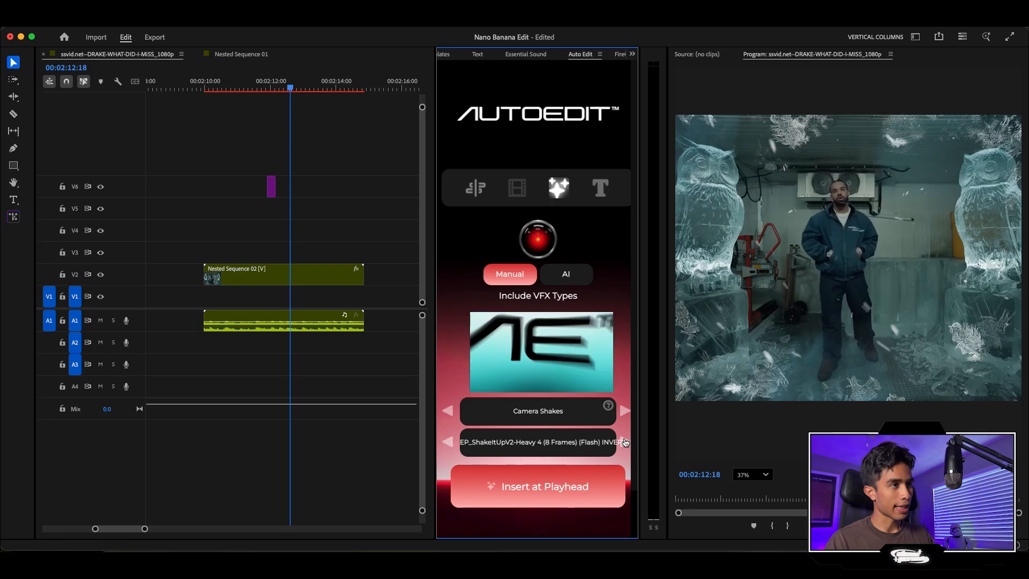
left_click(537, 487)
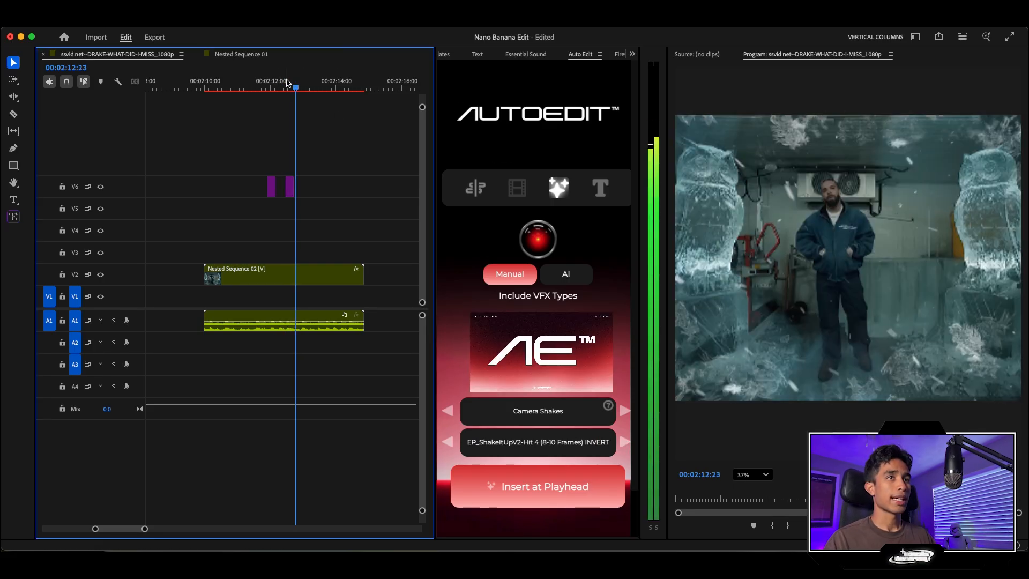
left_click(623, 442)
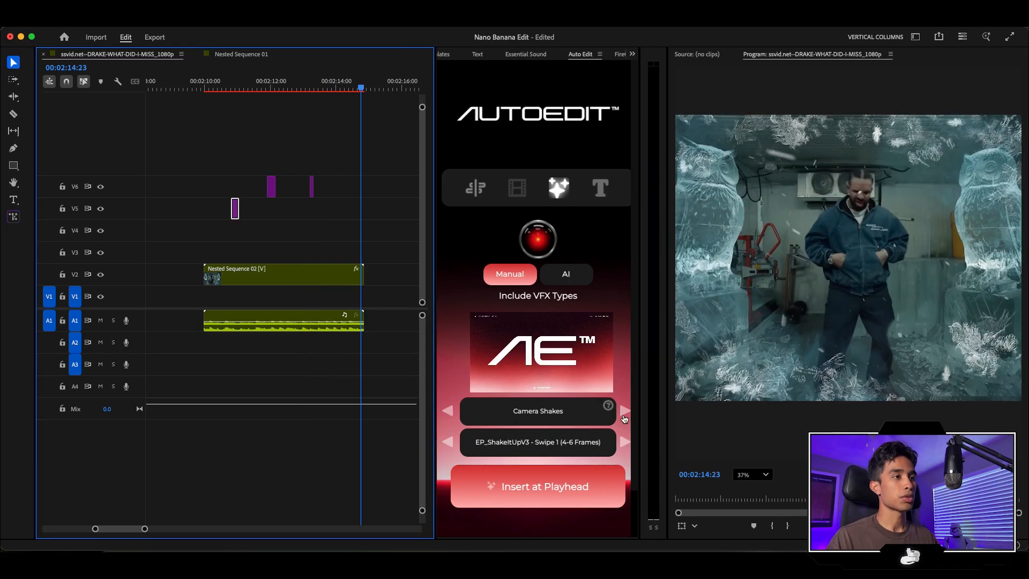
left_click(623, 411)
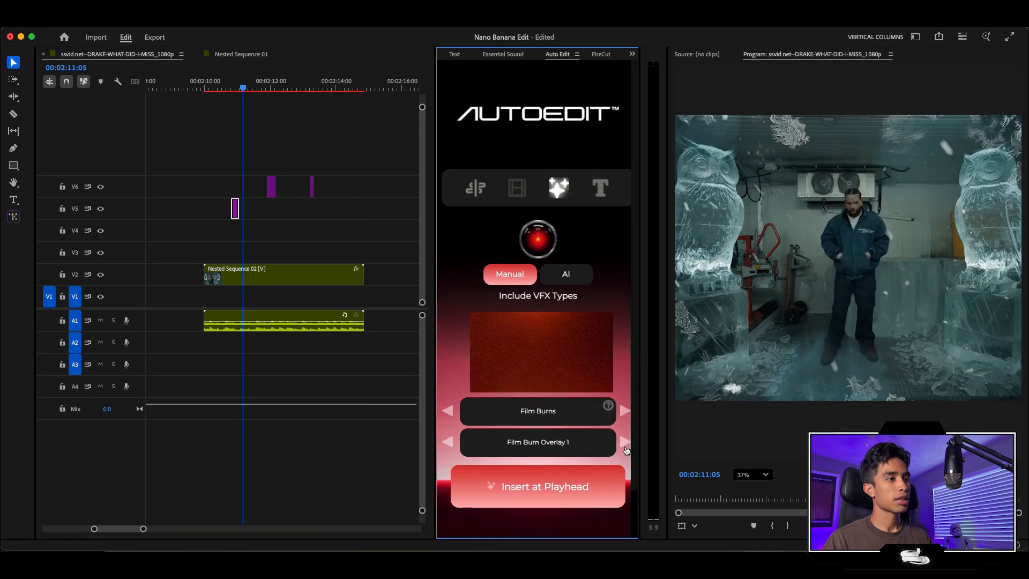
left_click(623, 441)
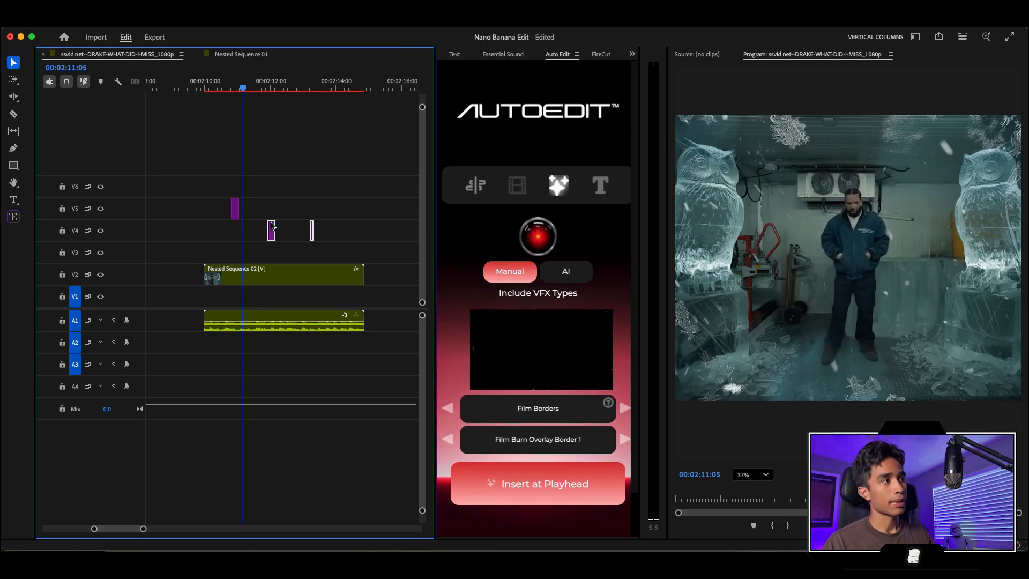
Step: Insert Film Burn Overlay Border 1 at the playhead and stretch it over the whole clip
left_click(537, 484)
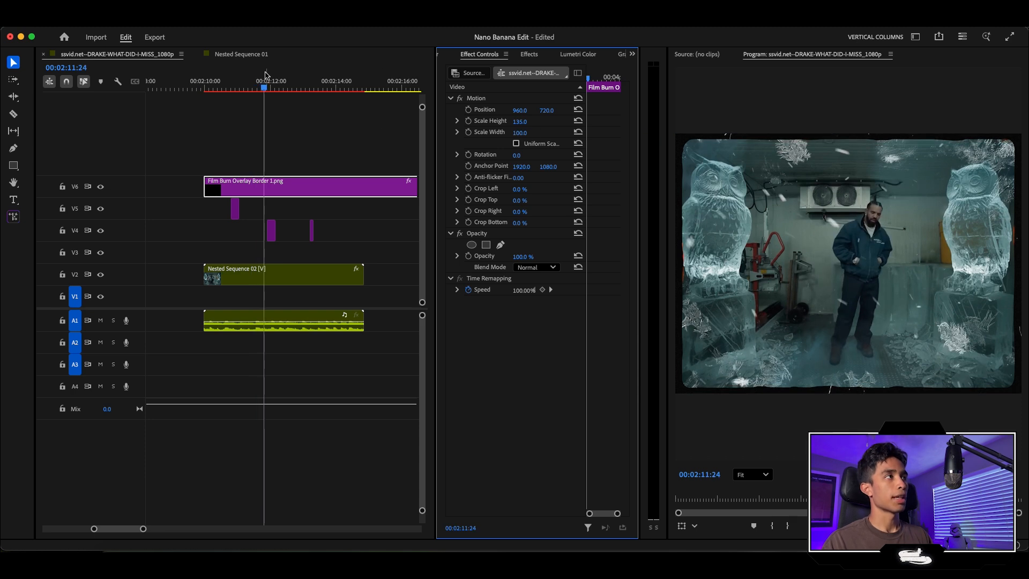
left_click(271, 230)
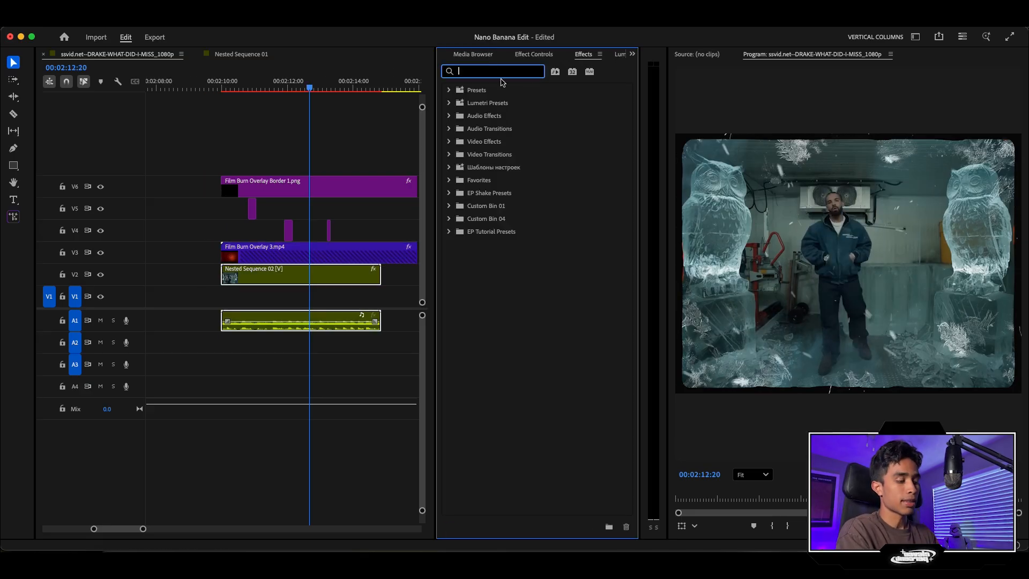
Step: Apply the EP_Orange Teal 1 - REC.709 grade to the nested owl clip
type("deh")
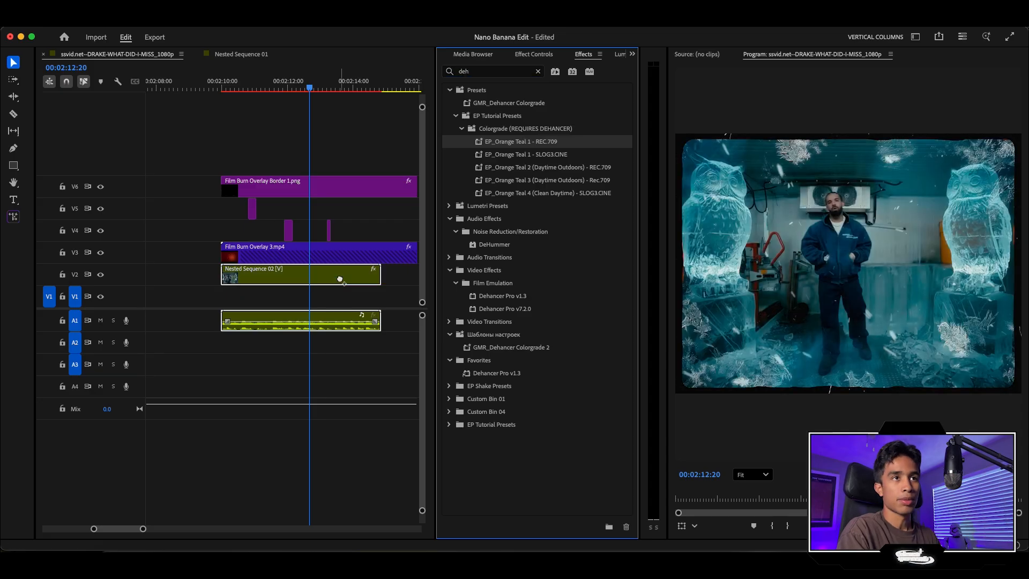
left_click_drag(308, 88, 227, 88)
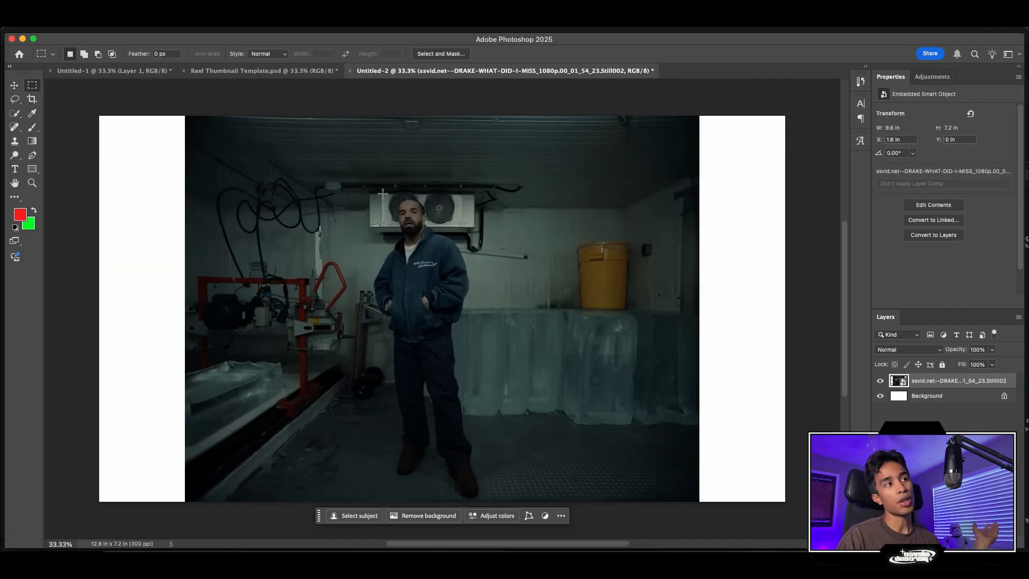
Step: Marquee the right side of the freezer room, then cancel the first Generative Fill attempt
left_click_drag(480, 175, 699, 468)
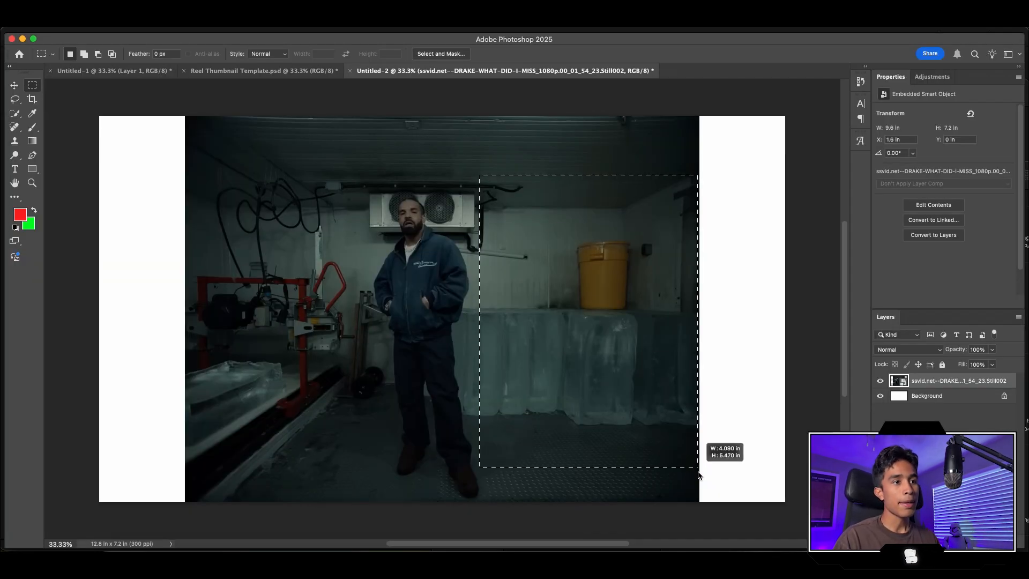
left_click_drag(698, 466, 698, 498)
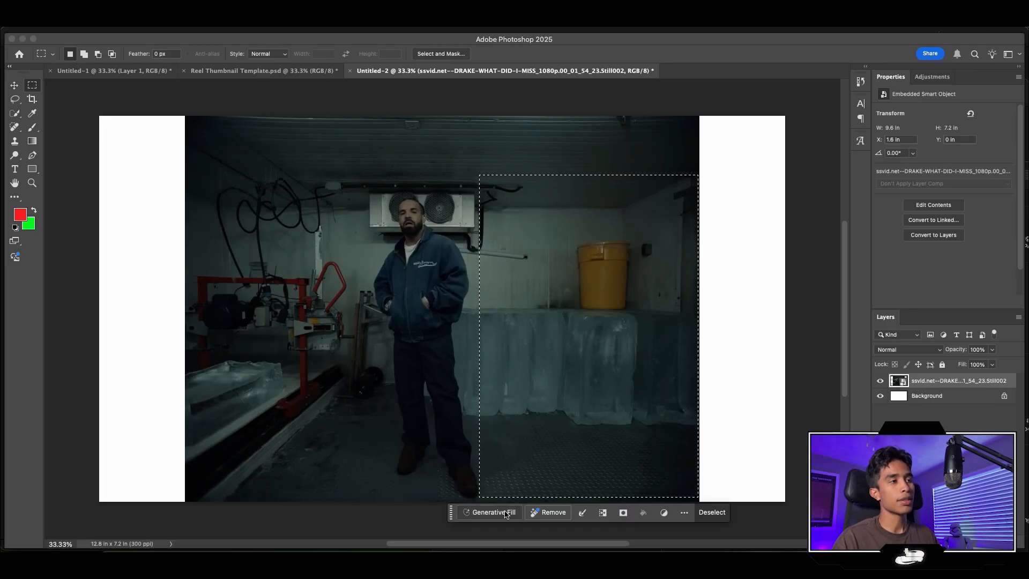
left_click(491, 512)
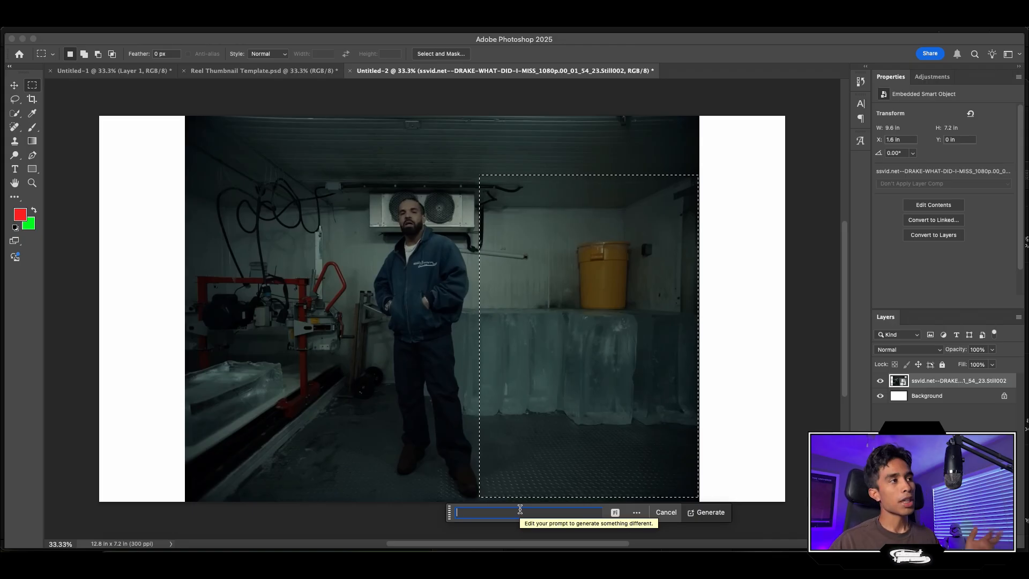
left_click(665, 512)
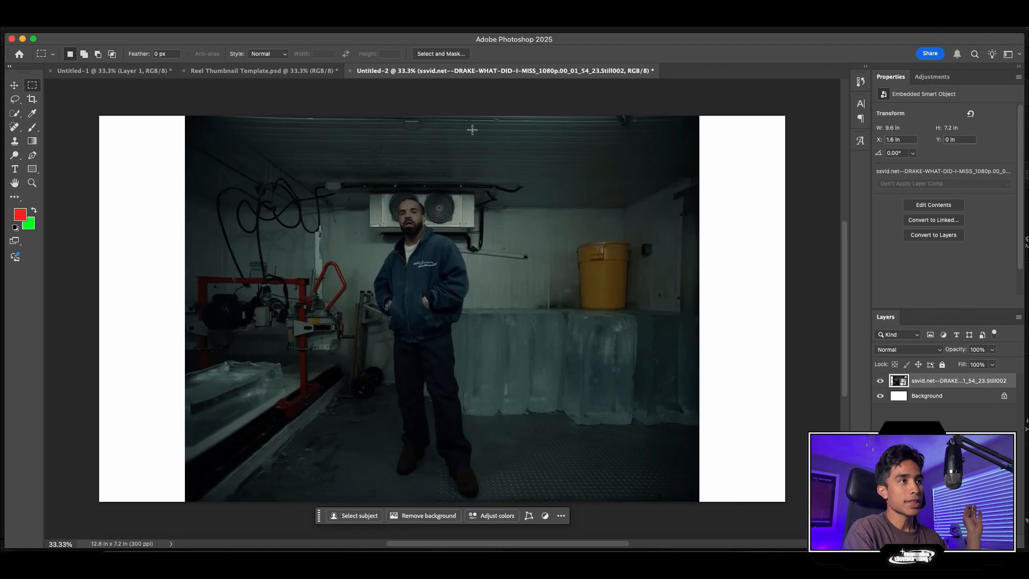
Step: Reselect the right side and generate a giant realistic ice-sculpted owl on an ice block
left_click_drag(472, 129, 697, 502)
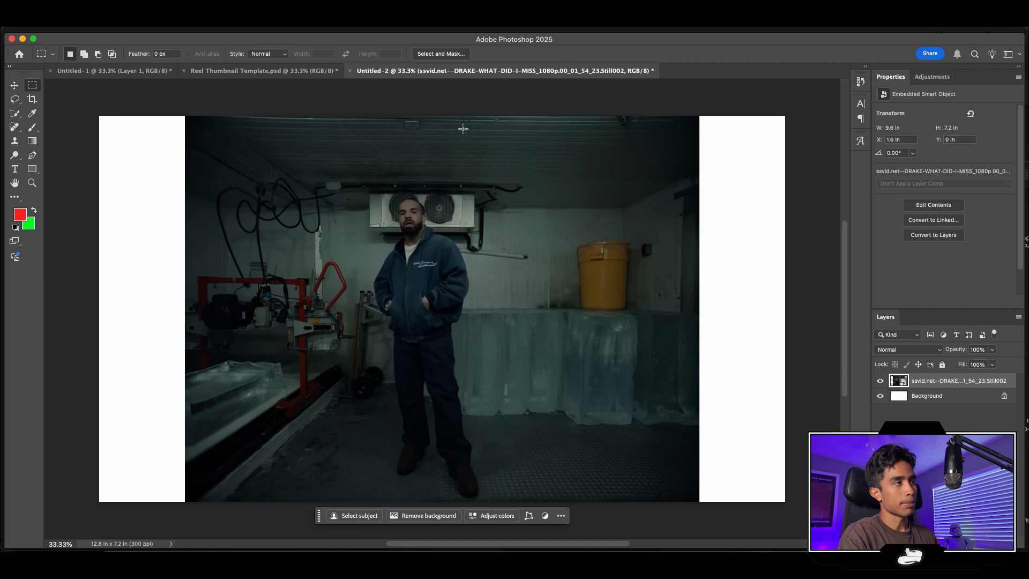
mouse_move(457, 155)
type("Add a giant ice sculpted owls on the left make it")
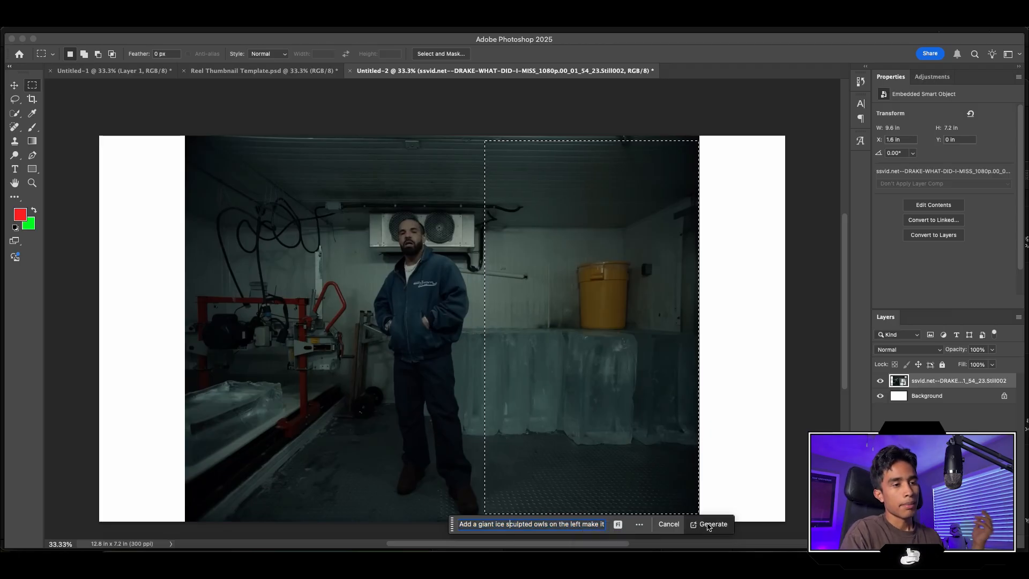
left_click(712, 524)
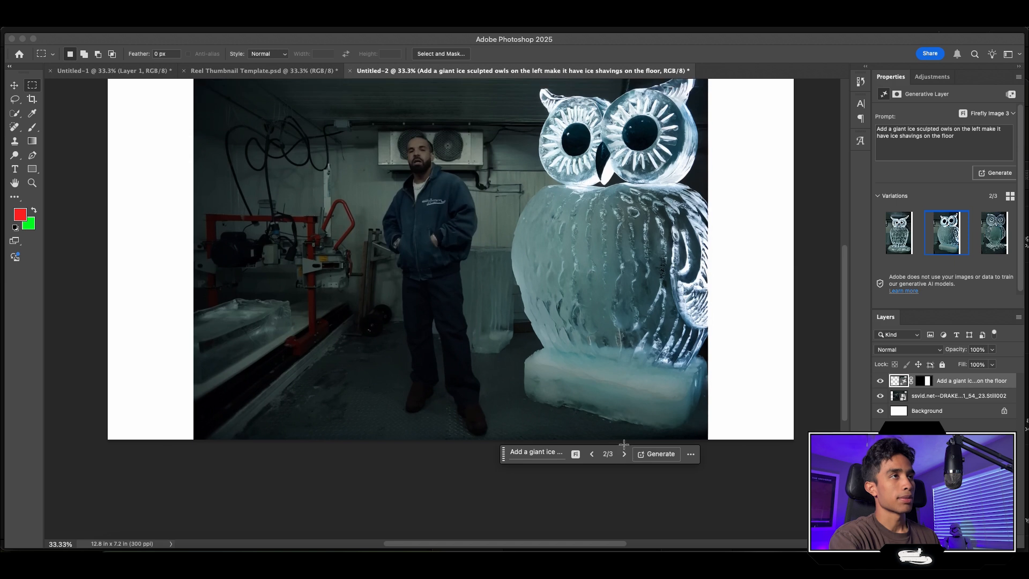
left_click(993, 233)
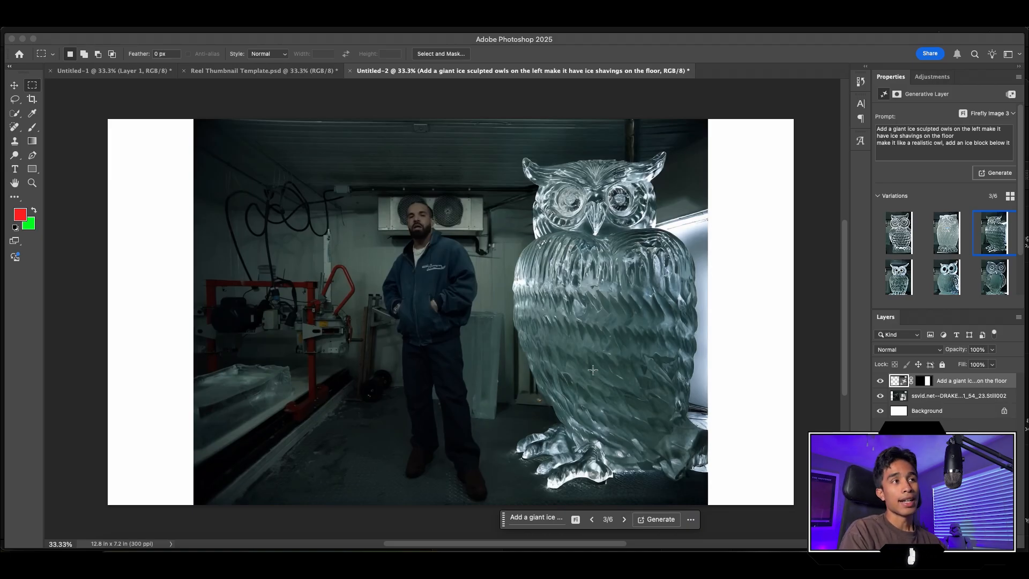
mouse_move(525, 222)
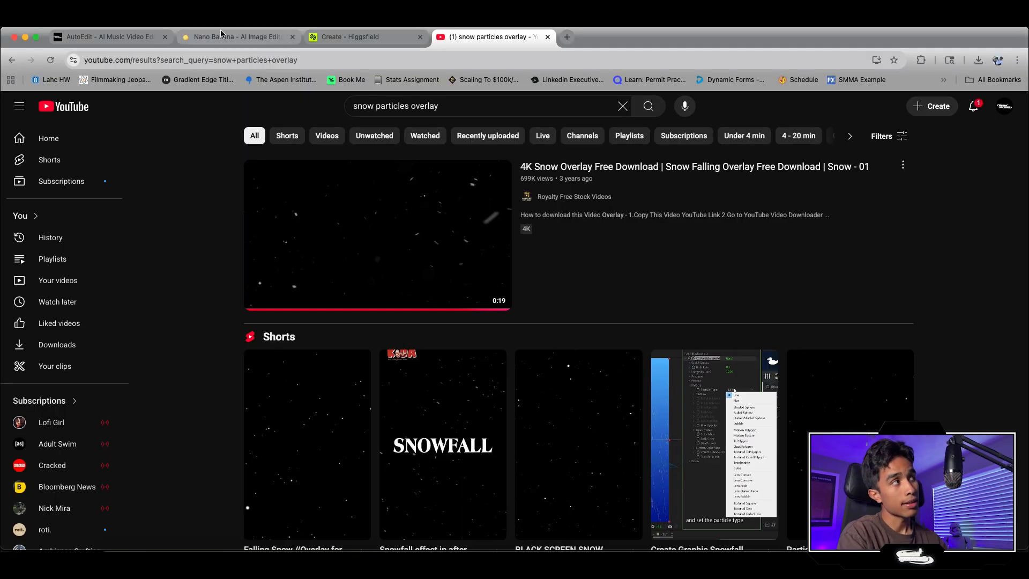
Step: Check the Nano Banana prompt, then switch to the Higgsfield video creation page
left_click(233, 36)
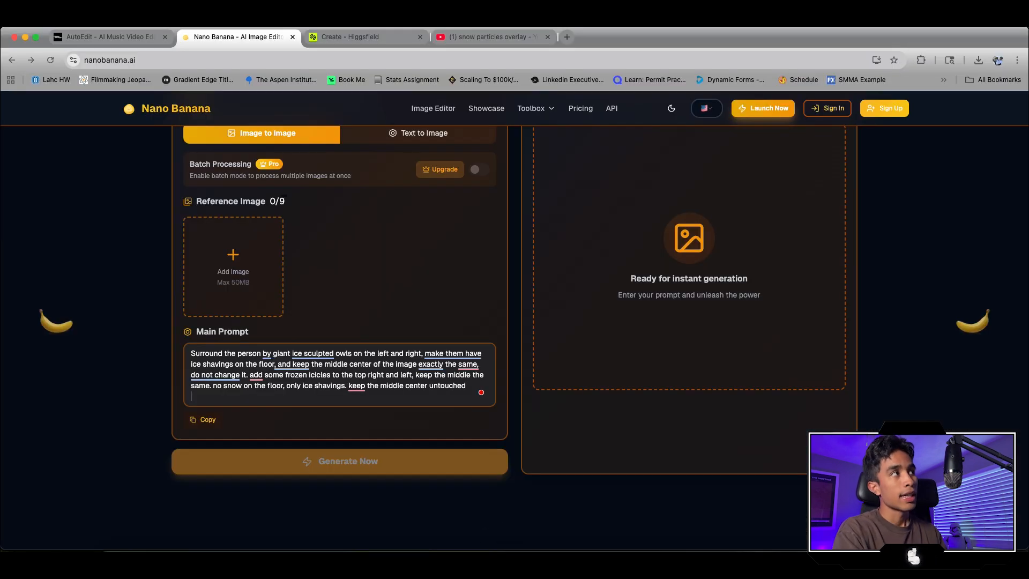
left_click(363, 37)
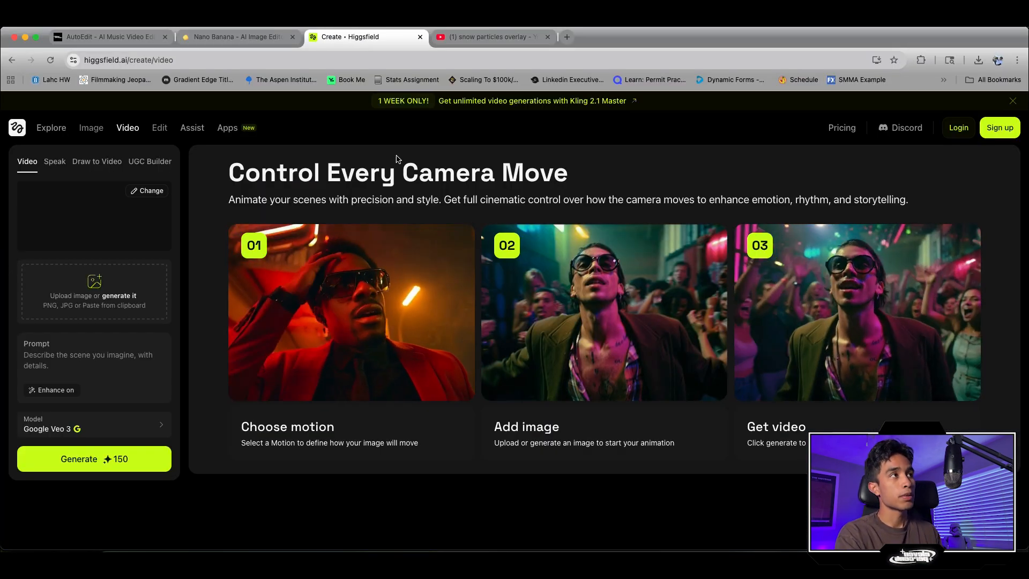